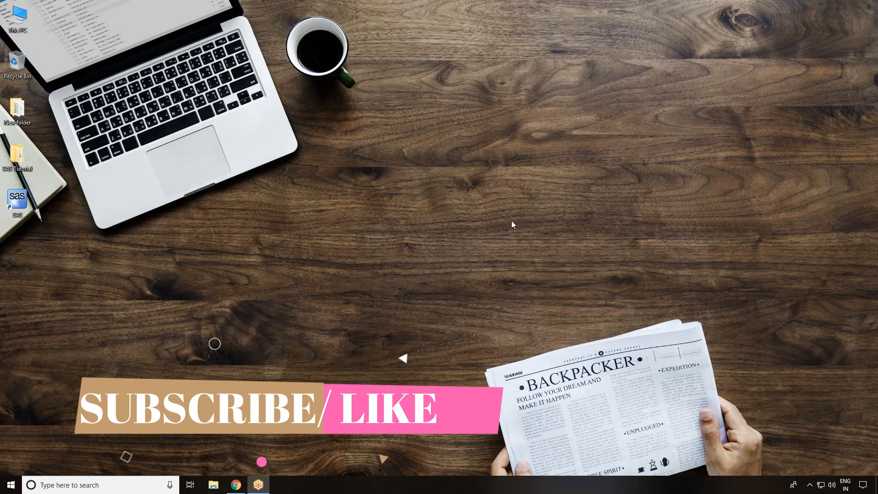
# Launch Chrome from the taskbar and load SAS Studio OnDemand with Program 1 ready
pyautogui.click(235, 485)
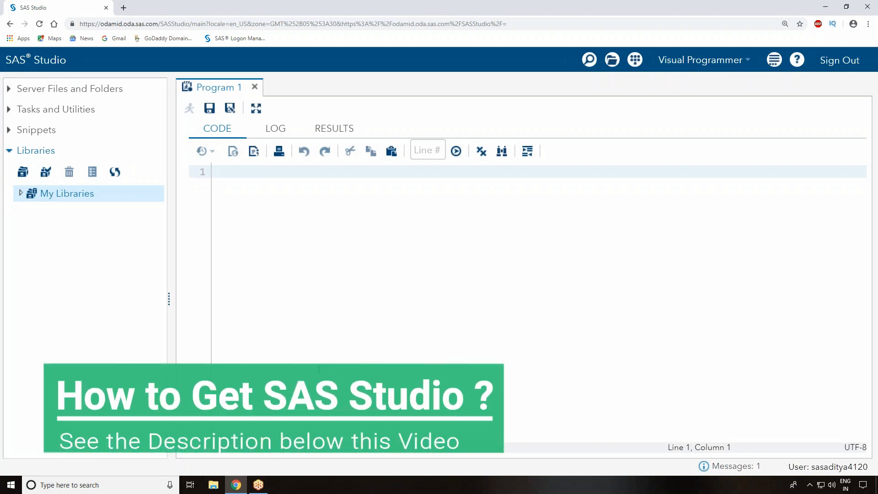
# Visit Program 1's empty CODE, LOG and RESULTS views, finishing on RESULTS
pyautogui.click(213, 171)
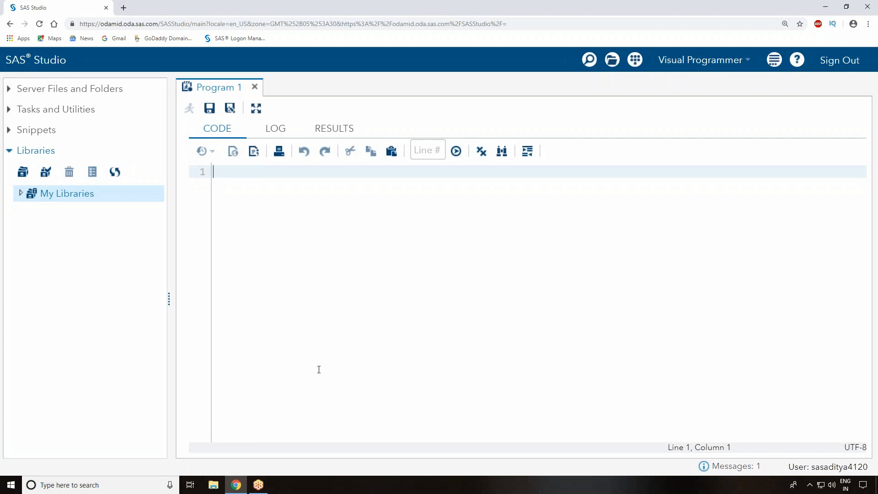
pyautogui.moveTo(275, 128)
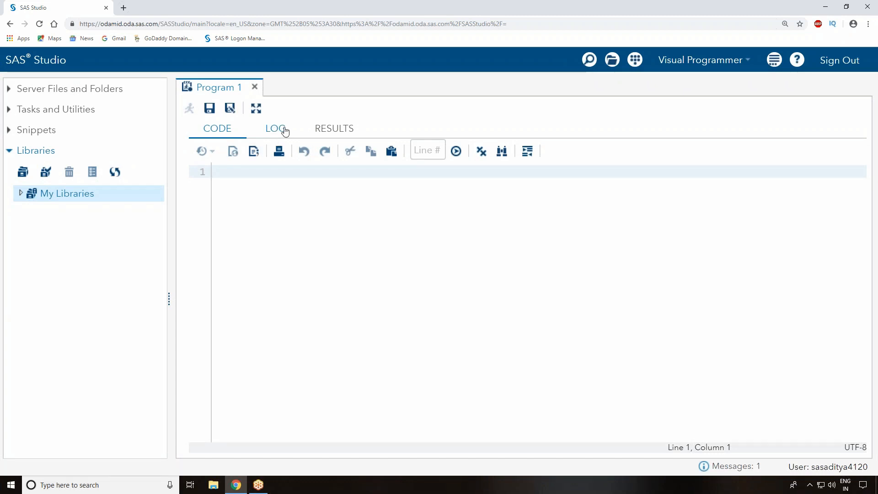
pyautogui.moveTo(321, 134)
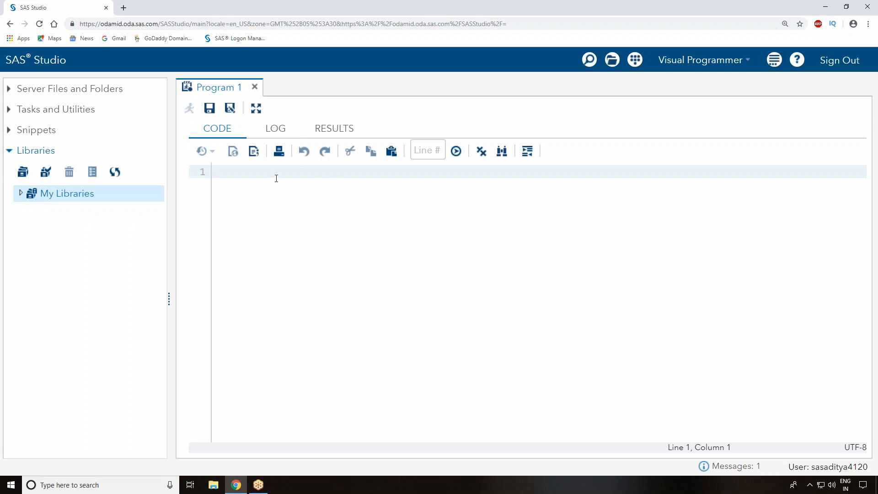
pyautogui.click(334, 128)
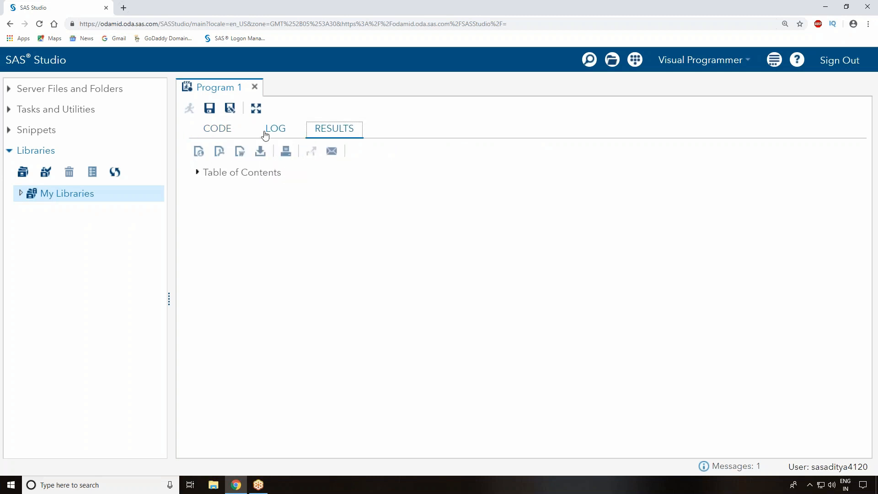
pyautogui.click(217, 128)
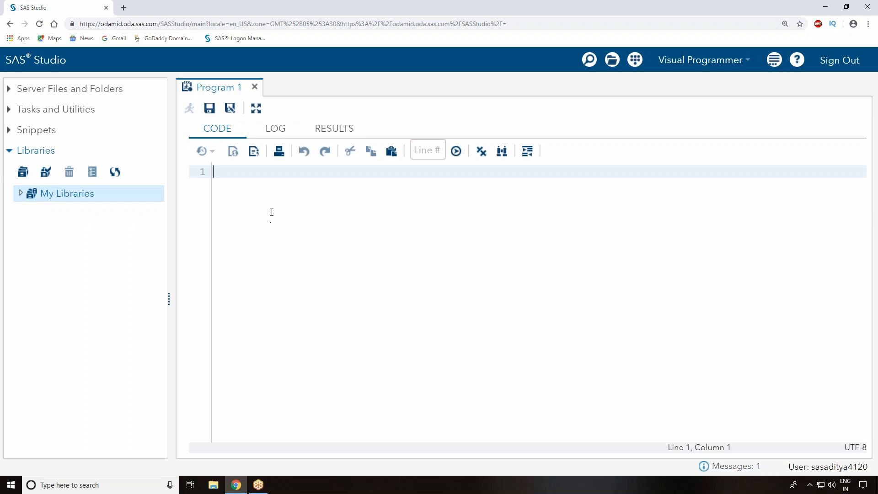
pyautogui.click(275, 128)
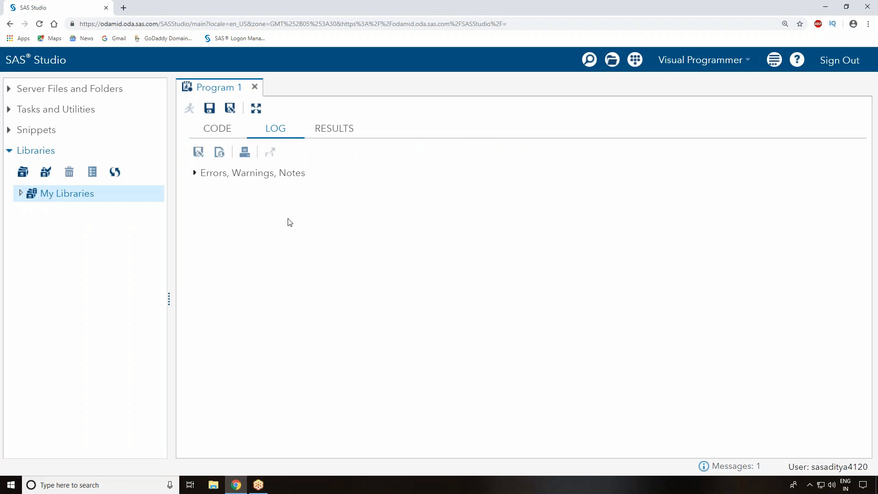
pyautogui.moveTo(239, 143)
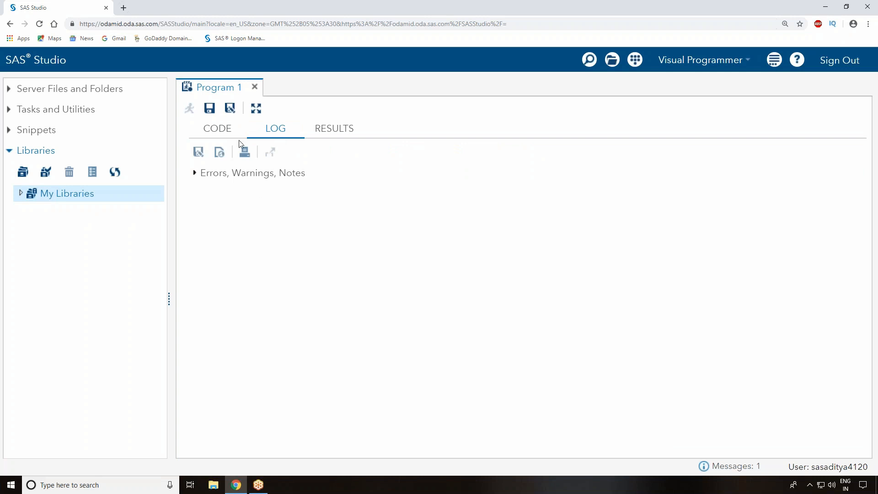
pyautogui.click(217, 128)
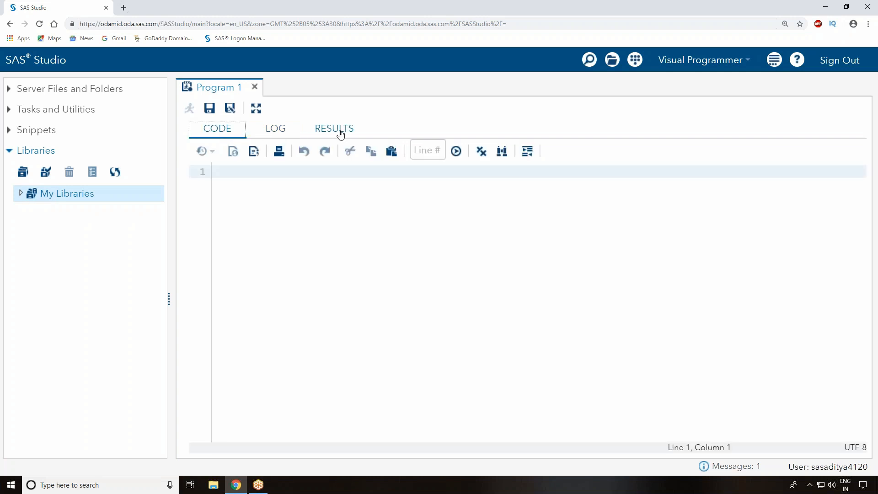
pyautogui.click(334, 128)
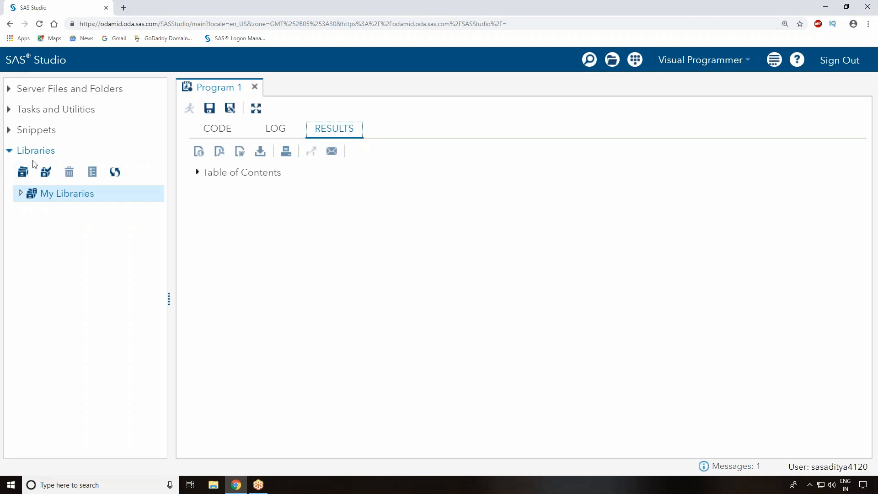
# Expand My Libraries and the SASHELP library, browsing its list of sample tables
pyautogui.click(67, 193)
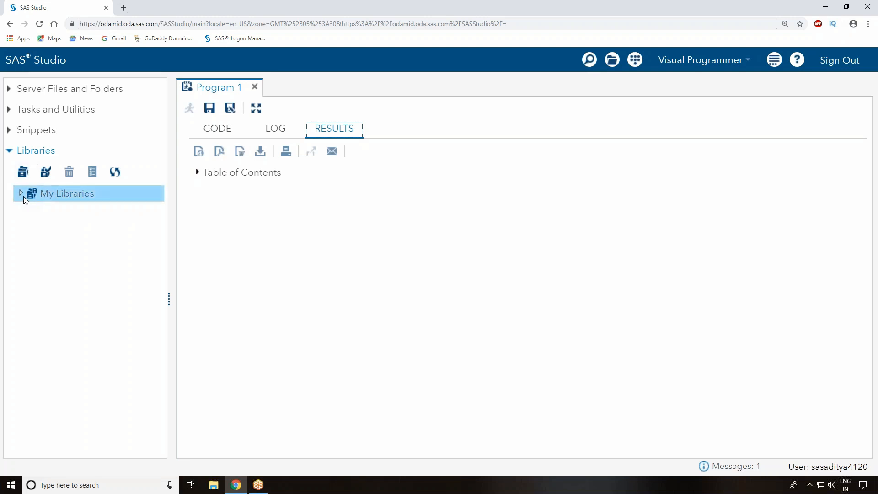
pyautogui.click(21, 193)
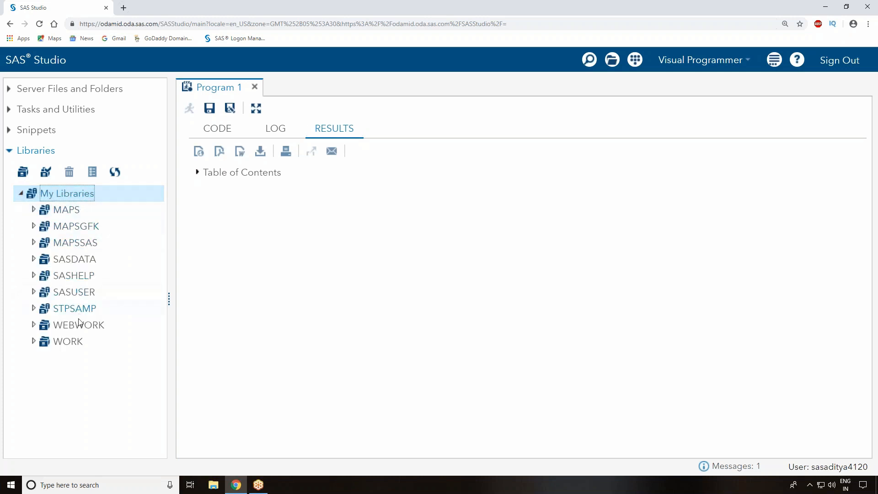
pyautogui.click(67, 341)
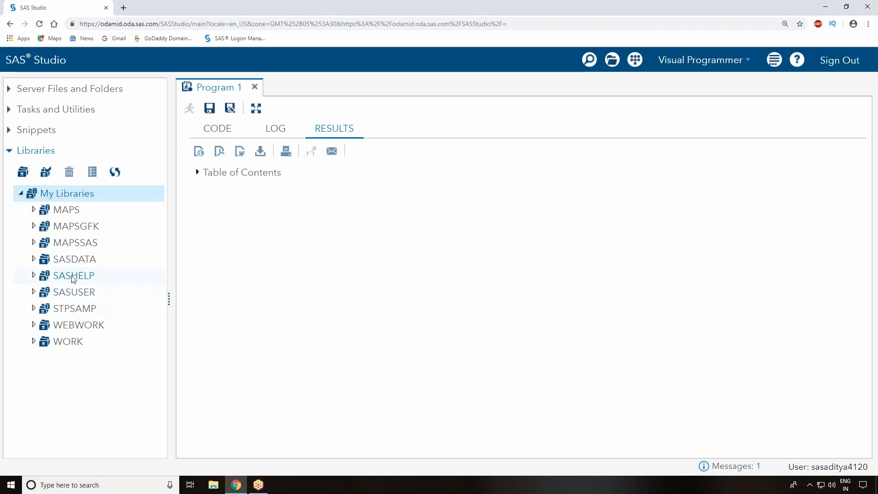
pyautogui.click(73, 275)
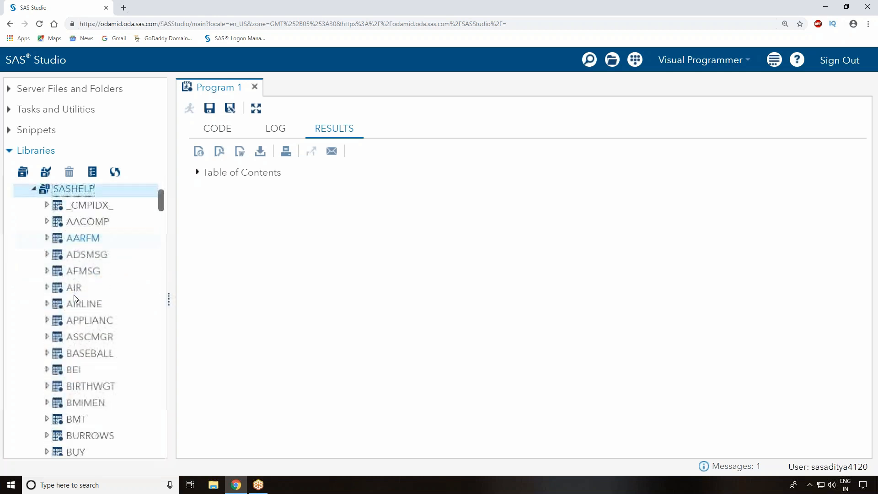
pyautogui.scroll(-3)
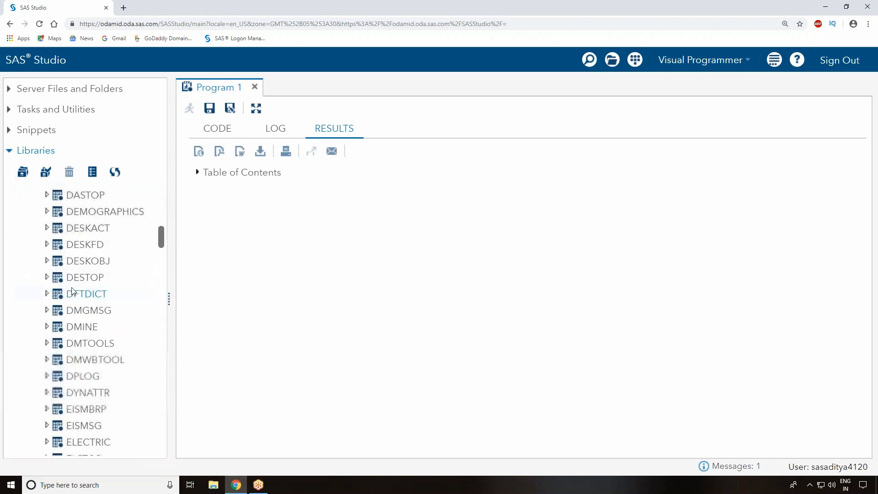
pyautogui.scroll(-3)
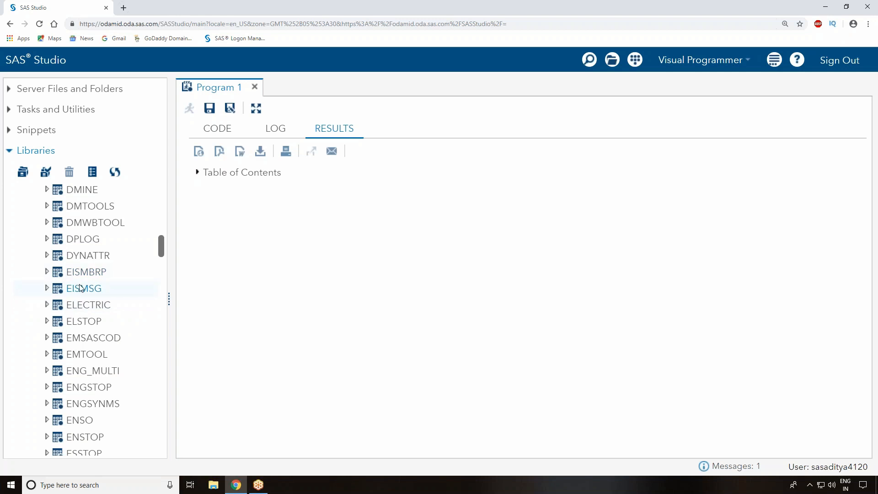
pyautogui.scroll(-3)
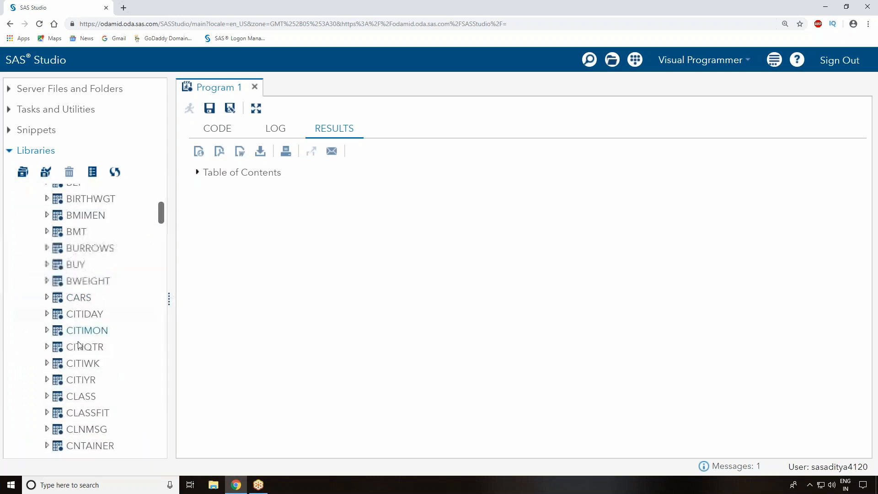
# Browse the SASHELP.CLASS table, then return to Program 1's empty results view
pyautogui.doubleClick(81, 396)
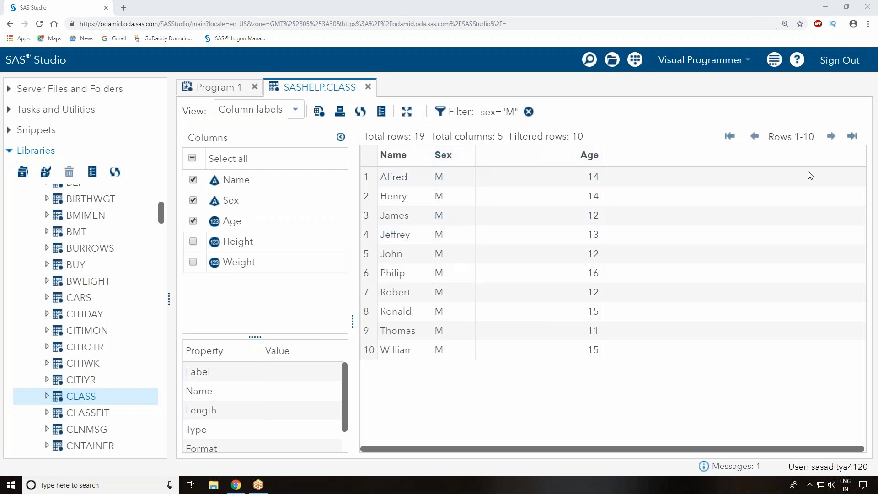
pyautogui.moveTo(233, 214)
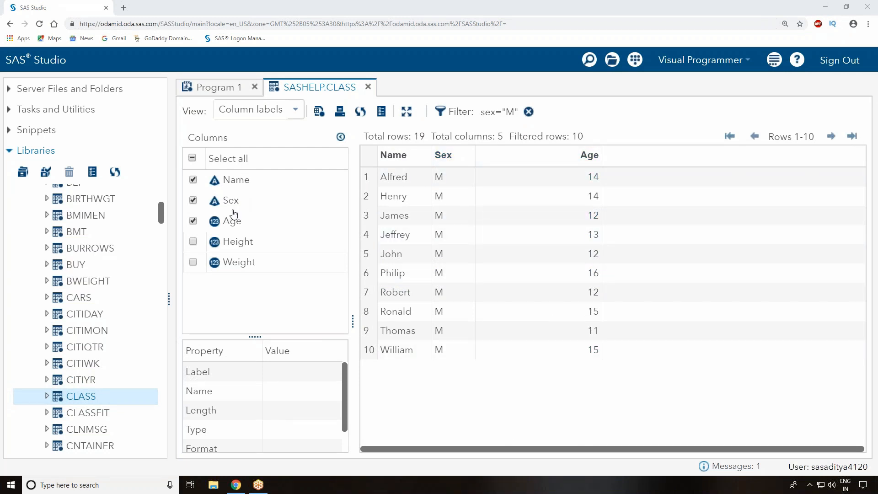
pyautogui.moveTo(243, 272)
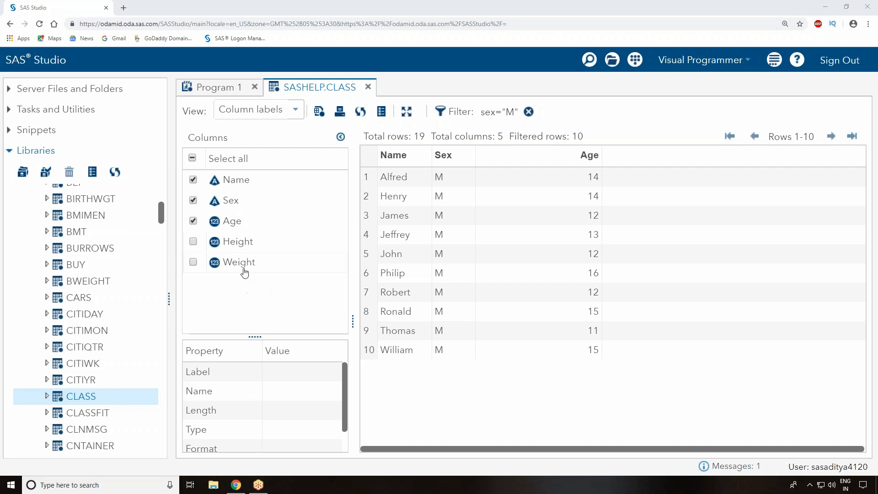
pyautogui.moveTo(239, 261)
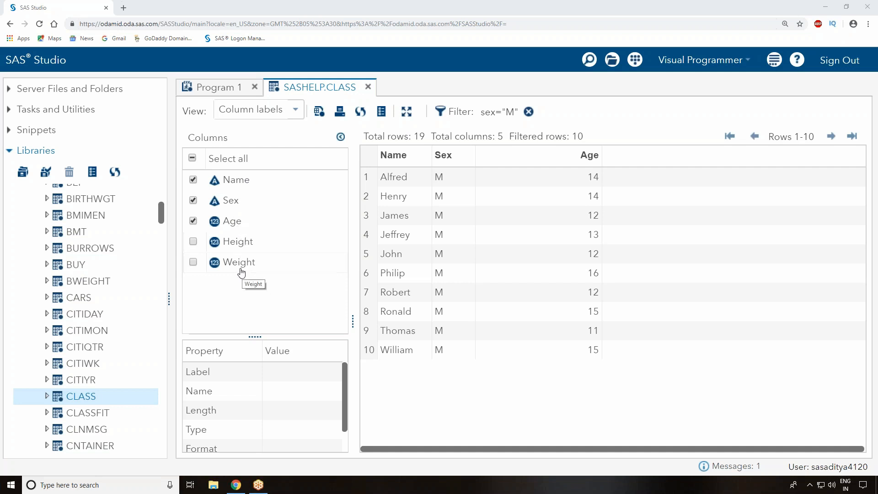
pyautogui.moveTo(265, 251)
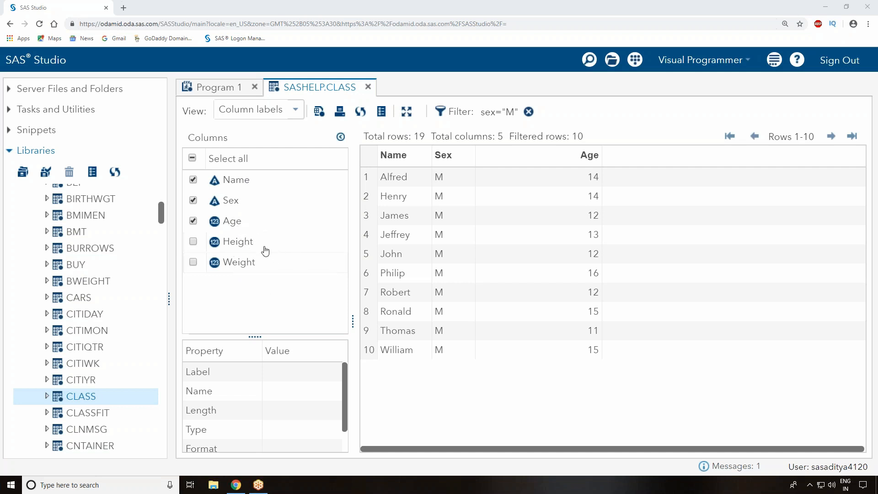
pyautogui.moveTo(315, 238)
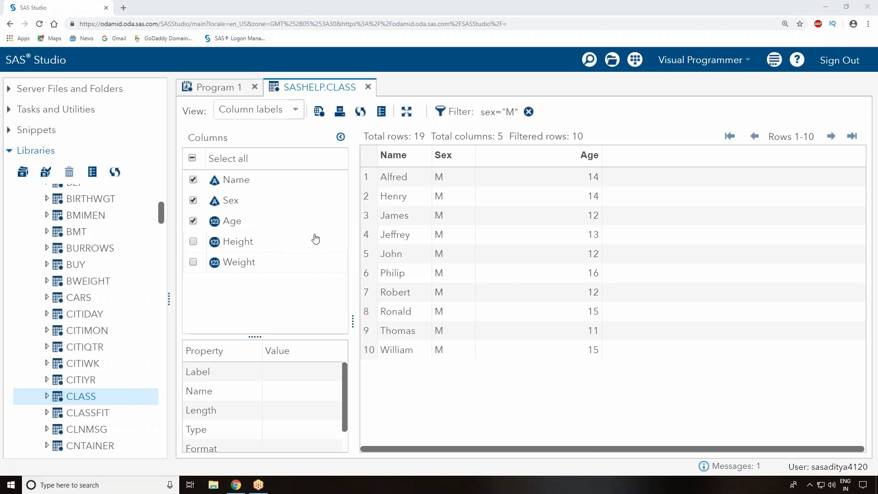
pyautogui.click(390, 253)
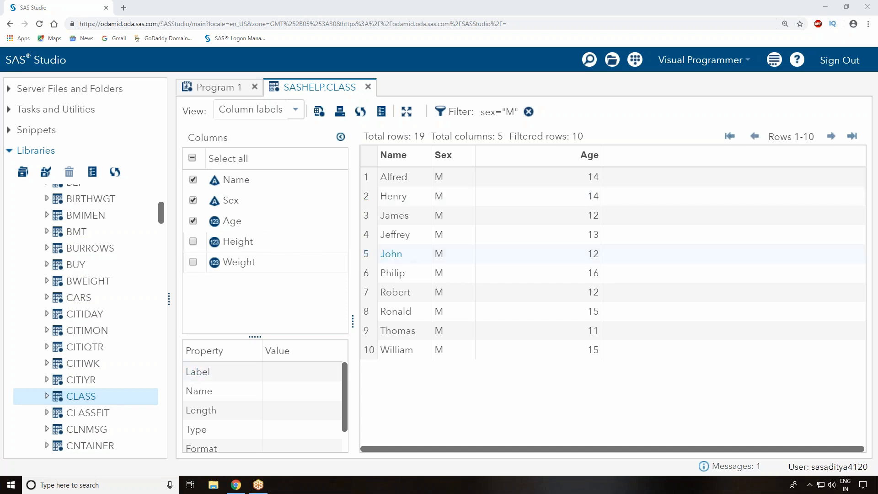
pyautogui.moveTo(368, 86)
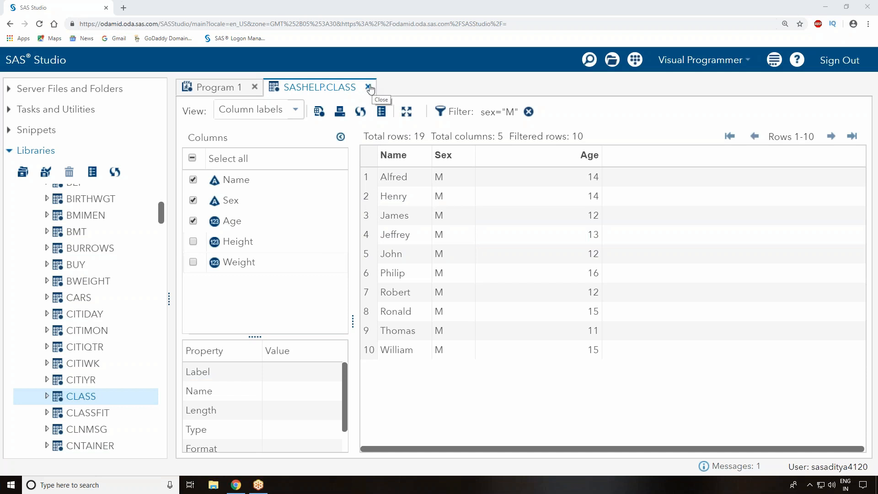
pyautogui.click(369, 88)
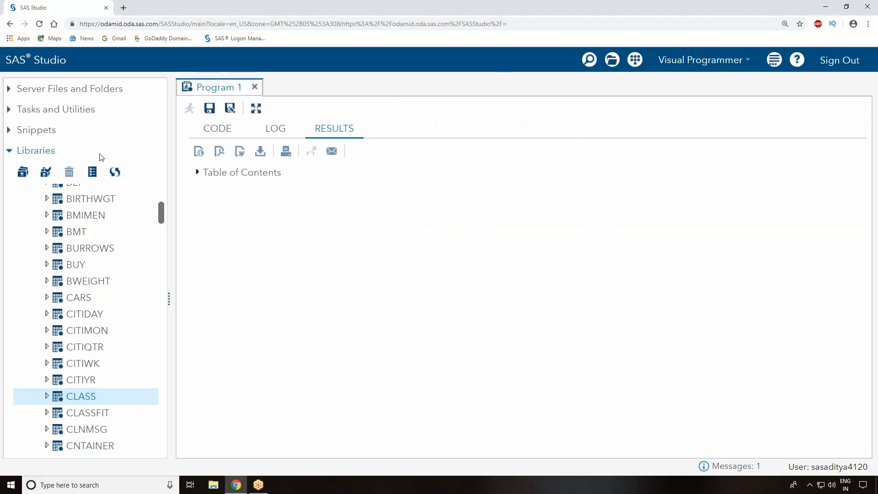
# Write the DATA step data demo; a=20; b=30; run; and select all the code
pyautogui.click(217, 128)
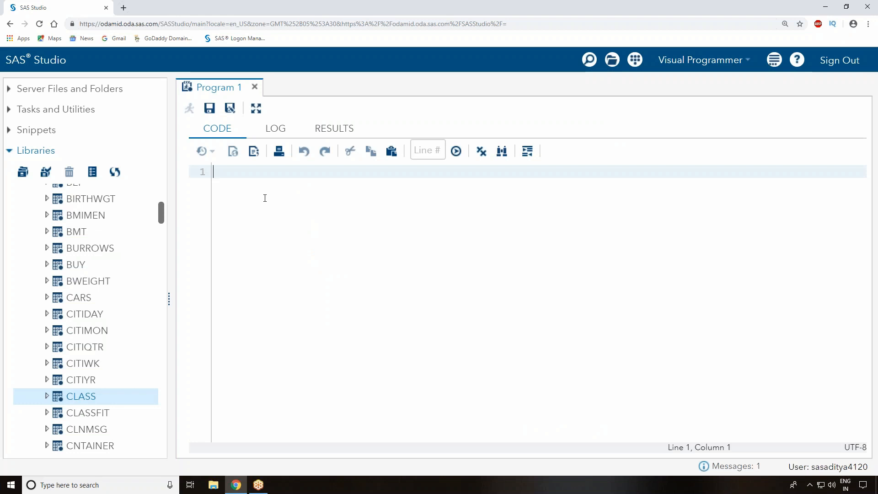
pyautogui.write('data')
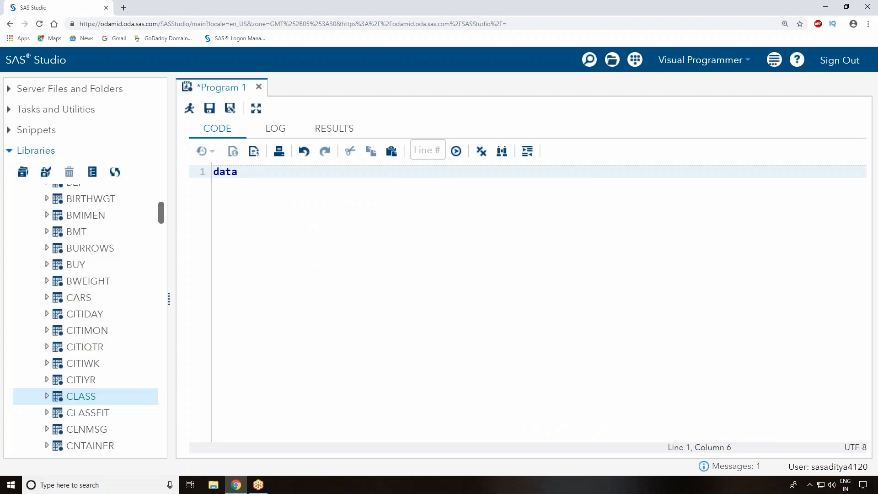
pyautogui.write('demo')
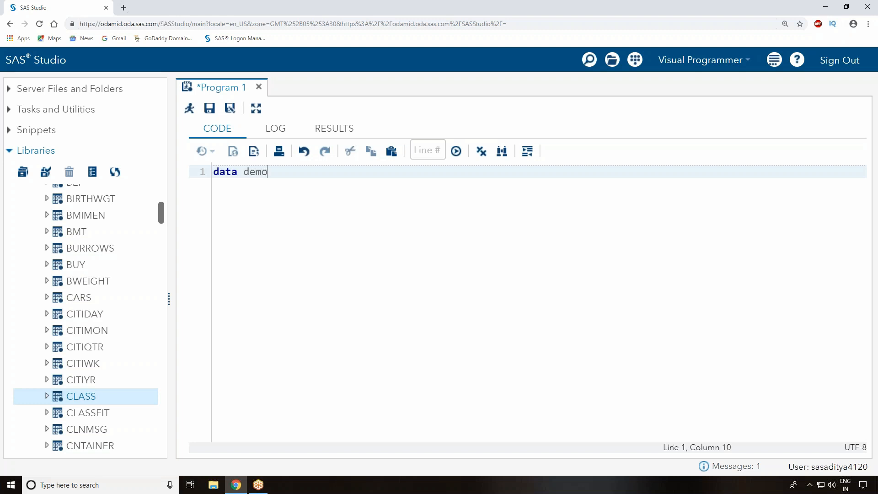
pyautogui.write(';')
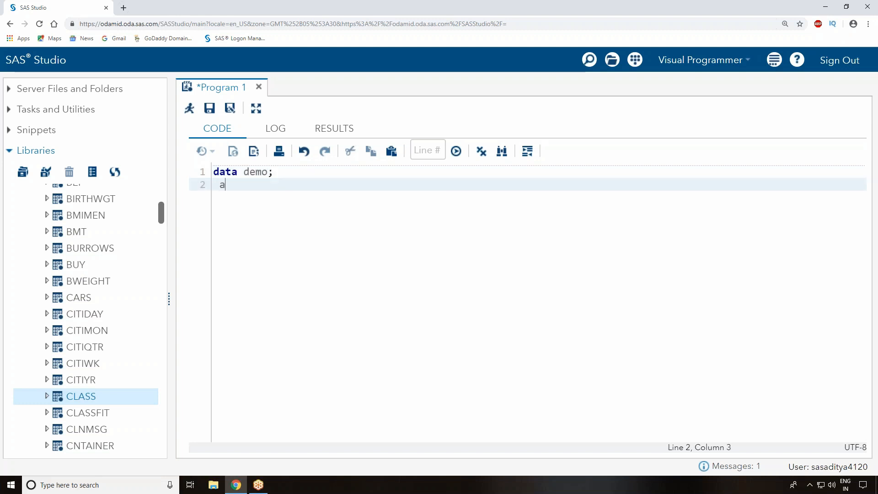
pyautogui.write('=20;')
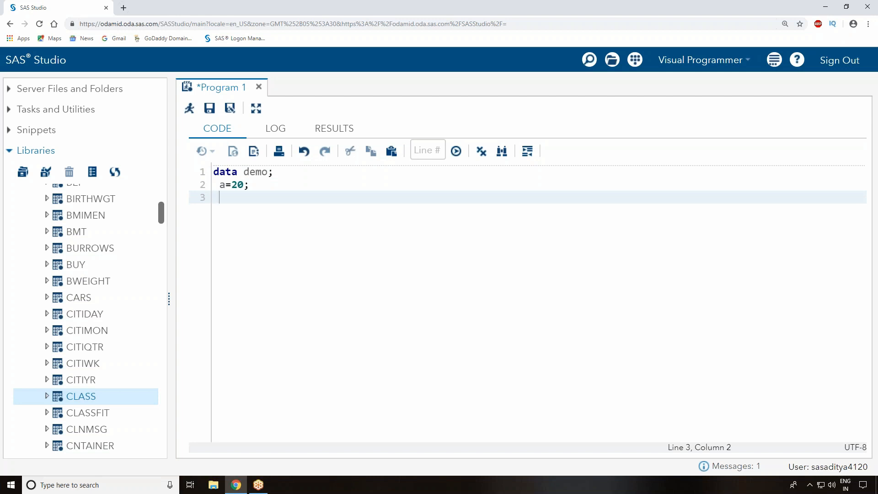
pyautogui.write('b=')
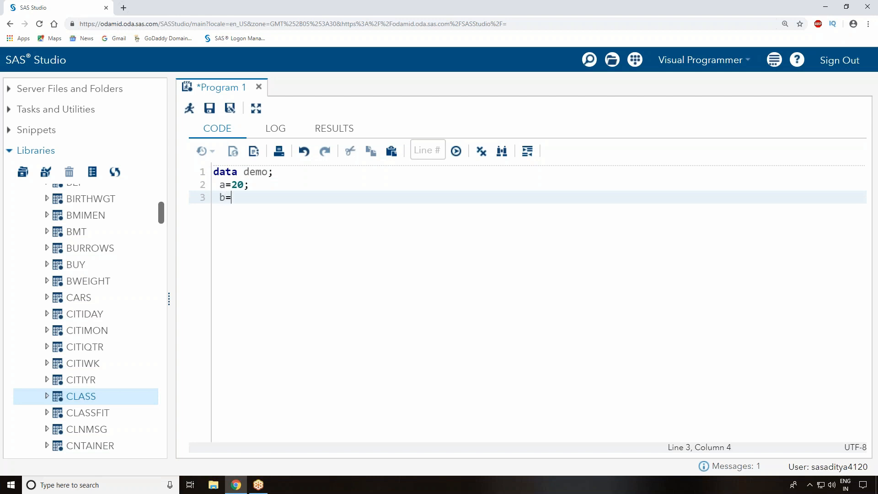
pyautogui.write('30;')
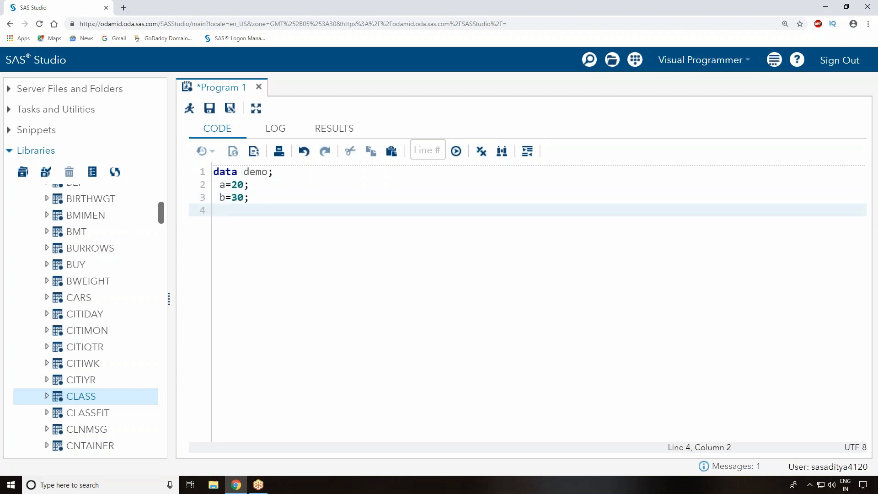
pyautogui.write('run;')
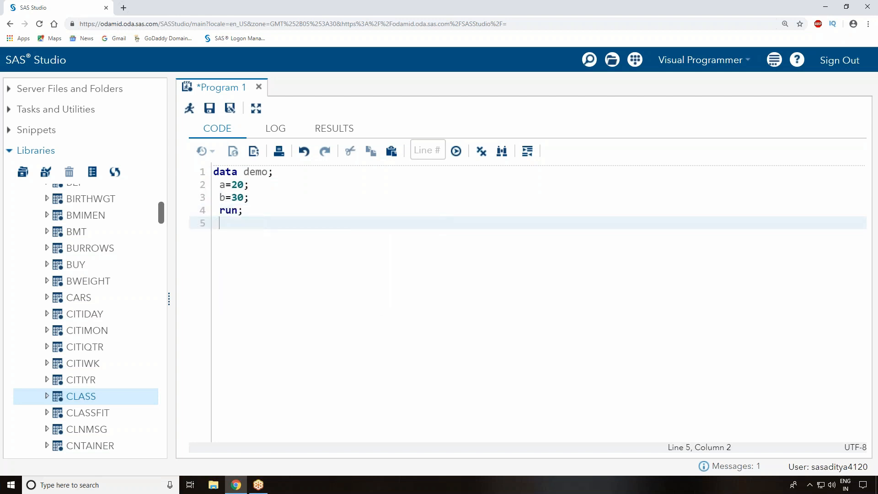
pyautogui.press('ctrl+a')
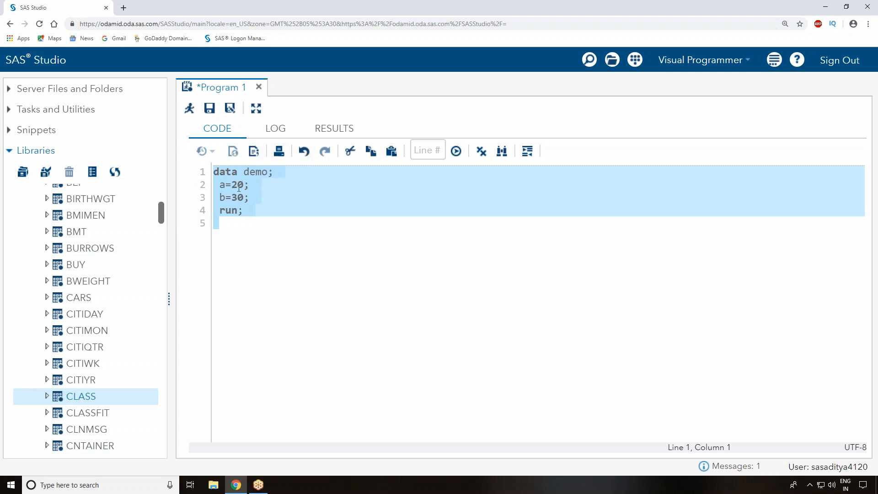
# Run the DATA step, check WORK.DEMO's output row a=20, b=30, and return to the code
pyautogui.click(244, 210)
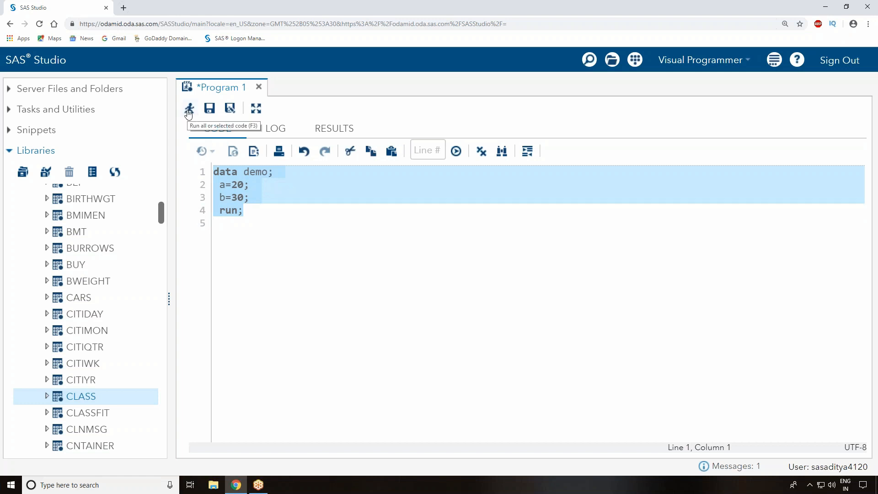
pyautogui.click(189, 108)
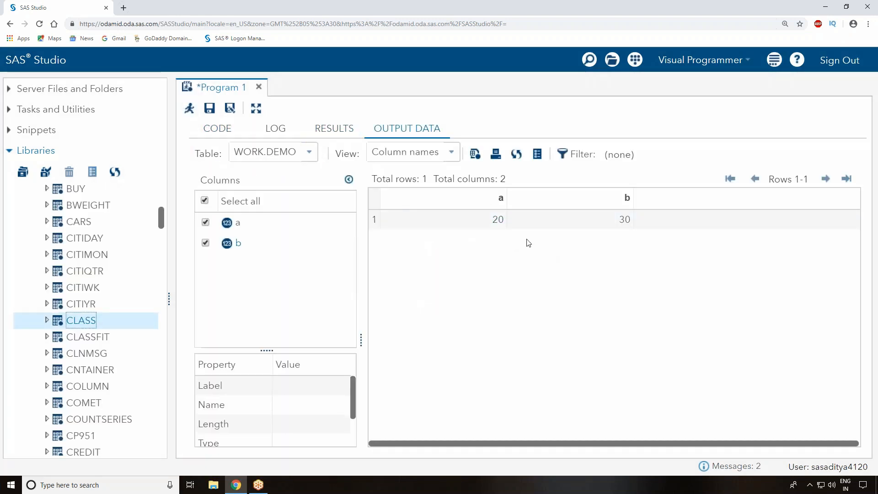
pyautogui.click(625, 218)
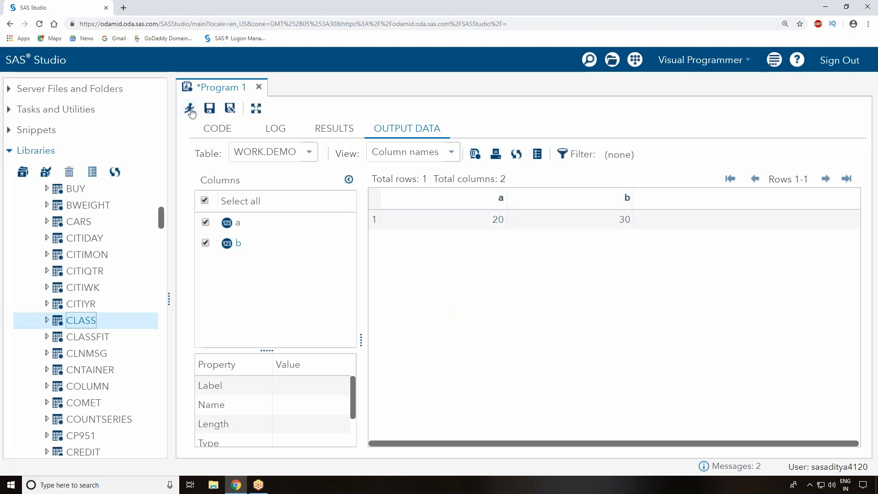
pyautogui.click(217, 128)
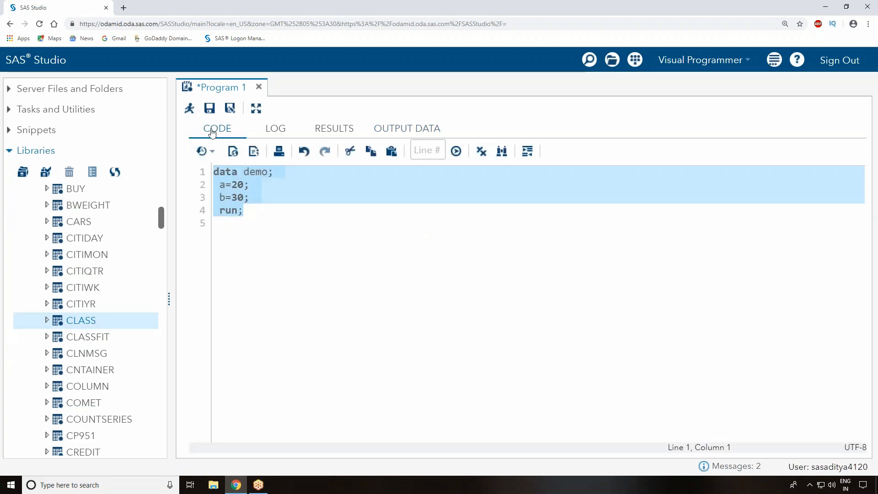
pyautogui.moveTo(208, 108)
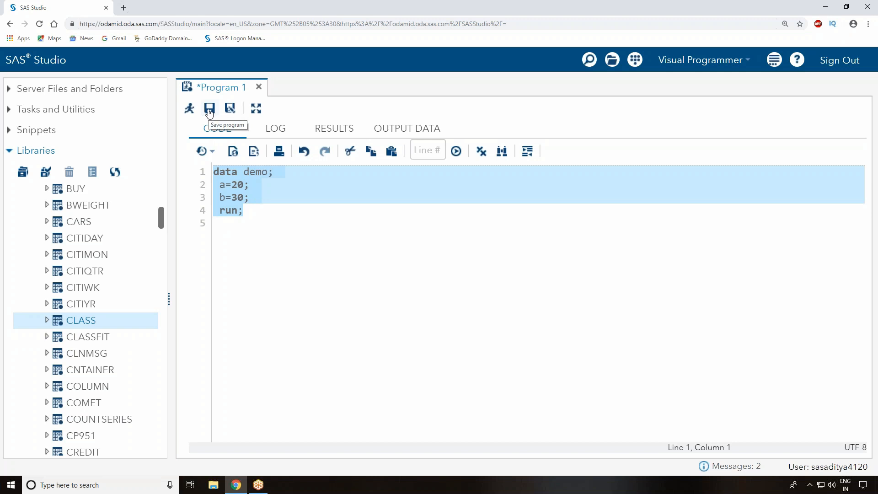
# Start Save As for Program 1 in the home files and begin creating a new folder
pyautogui.click(208, 108)
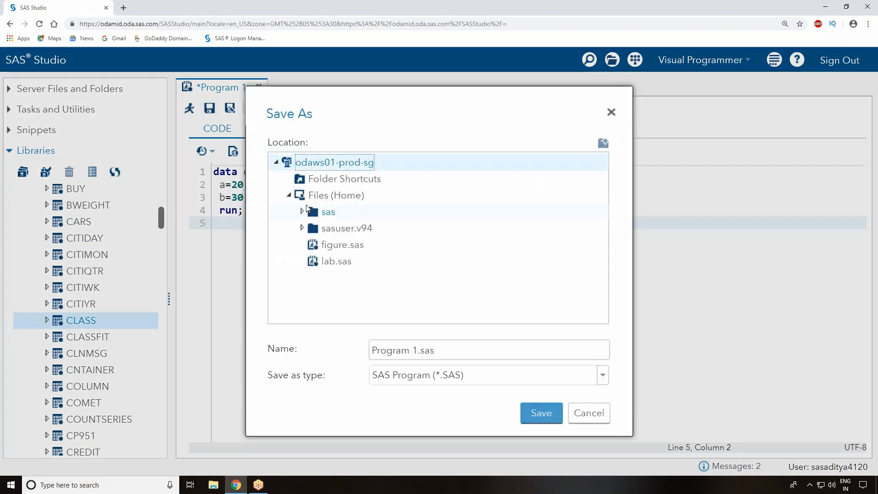
pyautogui.click(345, 227)
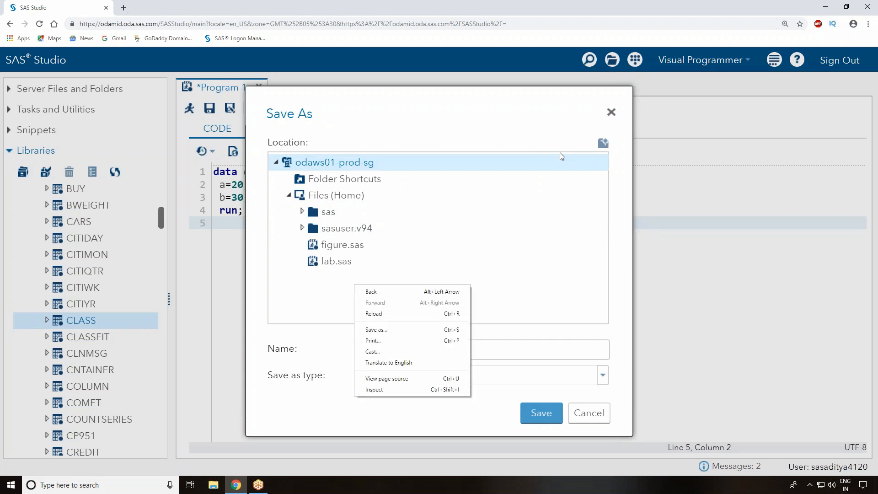
pyautogui.click(342, 245)
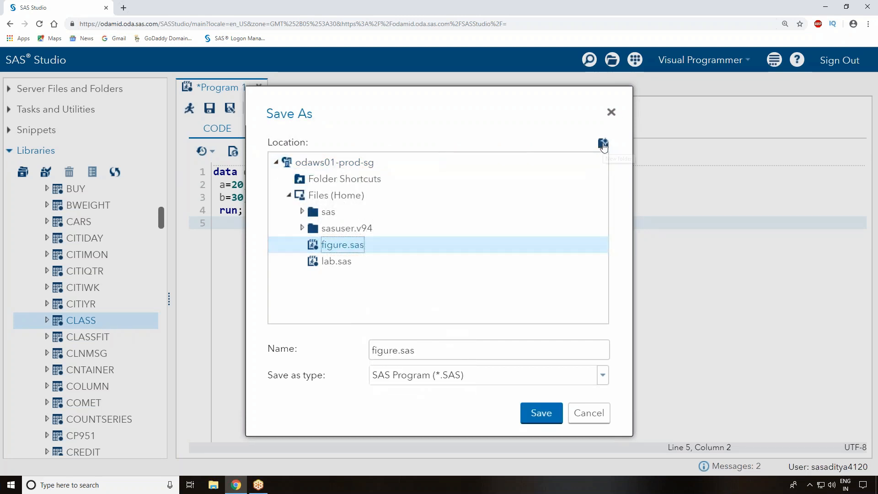
pyautogui.moveTo(603, 144)
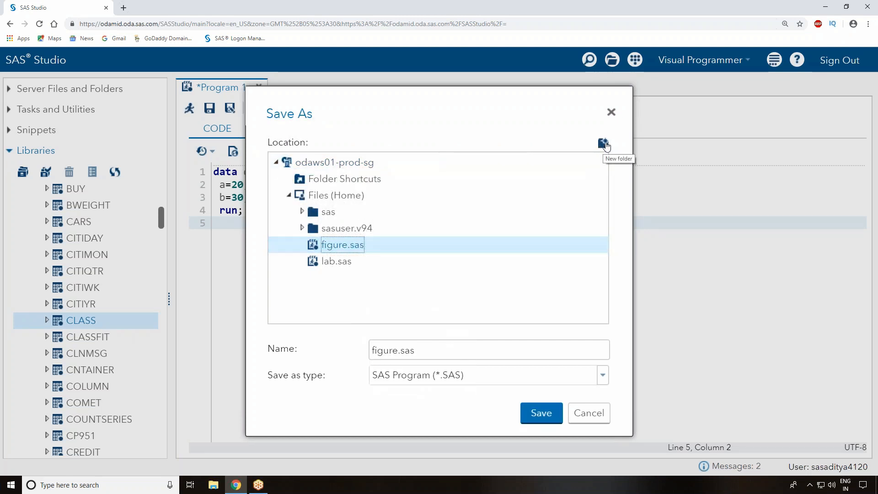
pyautogui.click(604, 143)
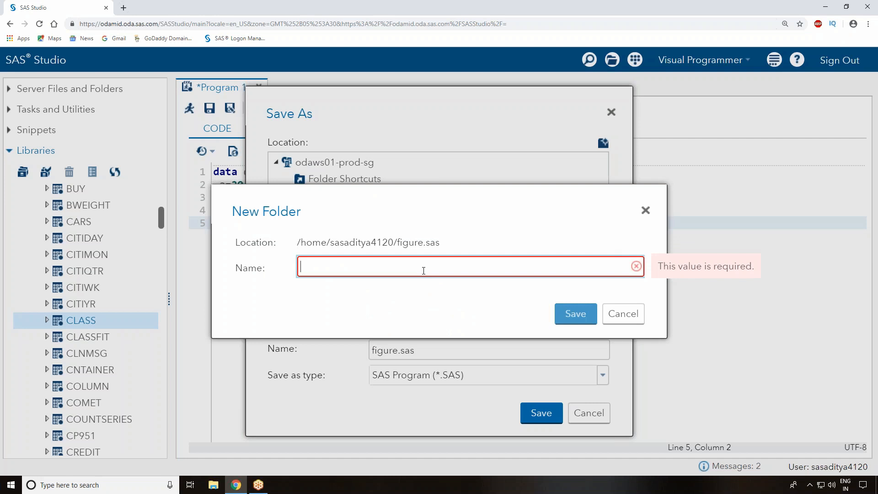
# Name the new folder practice and confirm its creation
pyautogui.write('p')
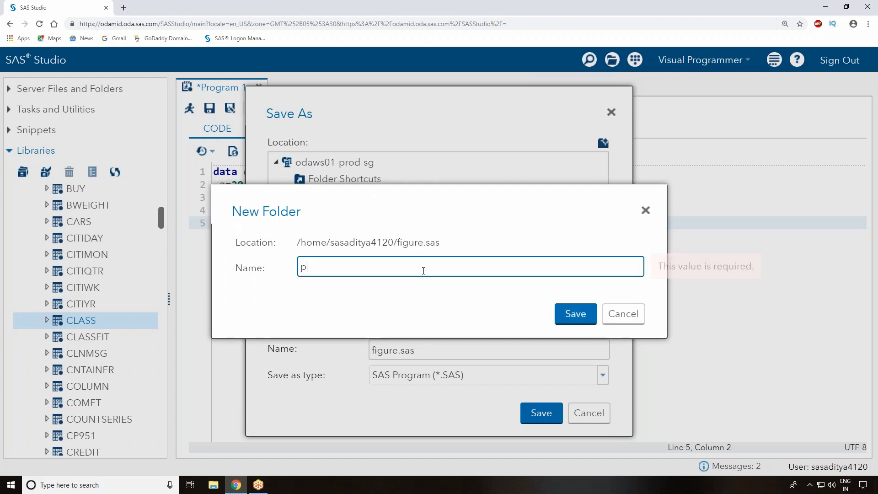
pyautogui.write('ractic')
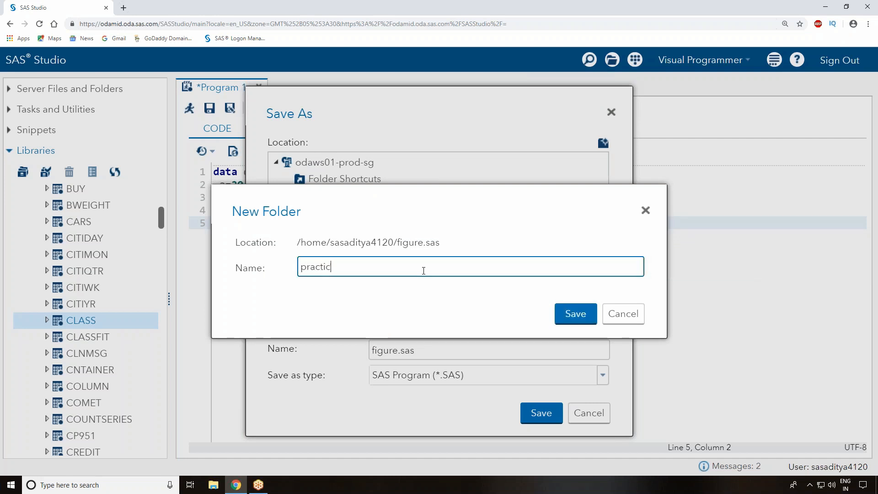
pyautogui.write('e')
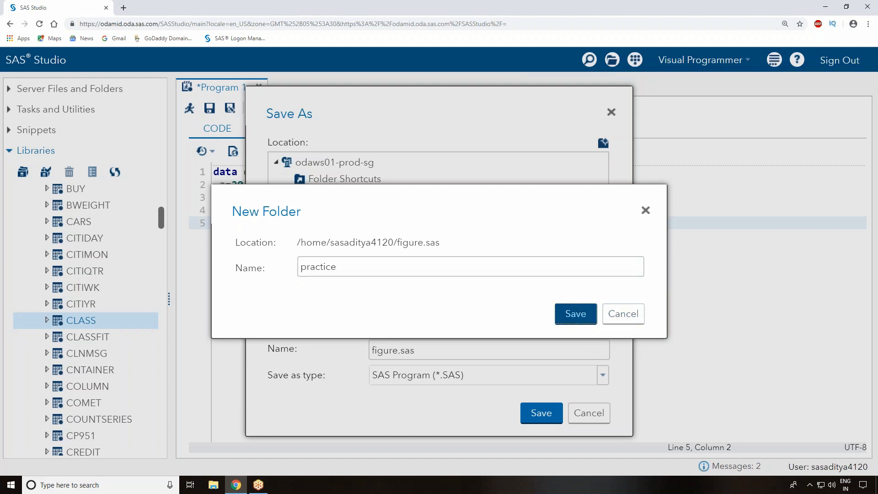
pyautogui.click(575, 313)
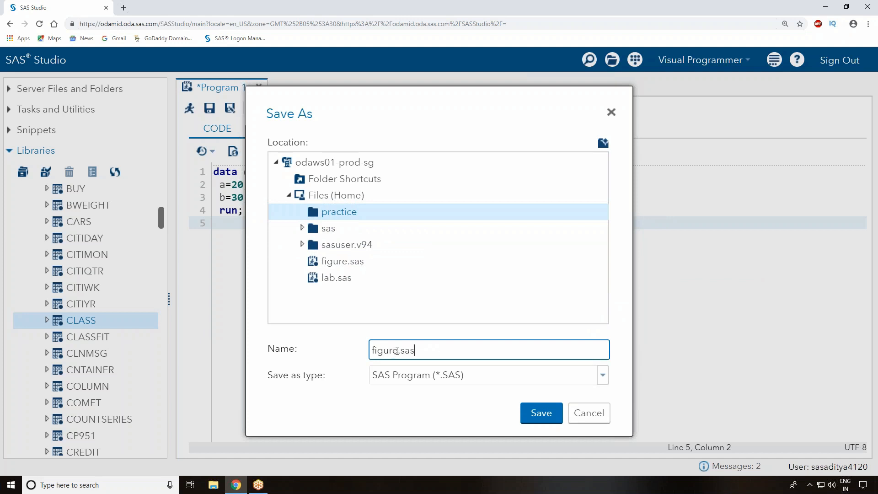
# Rename the file from figure to 1.sas and save it into the practice folder
pyautogui.doubleClick(383, 351)
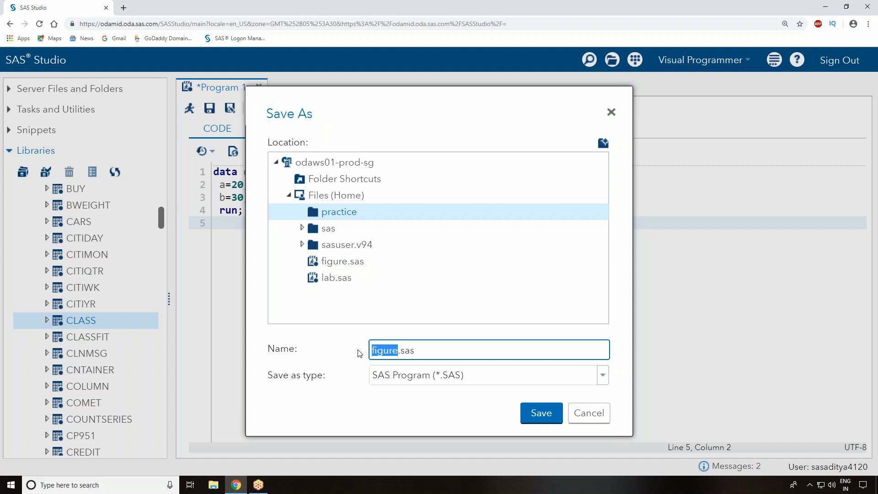
pyautogui.write('1.sas')
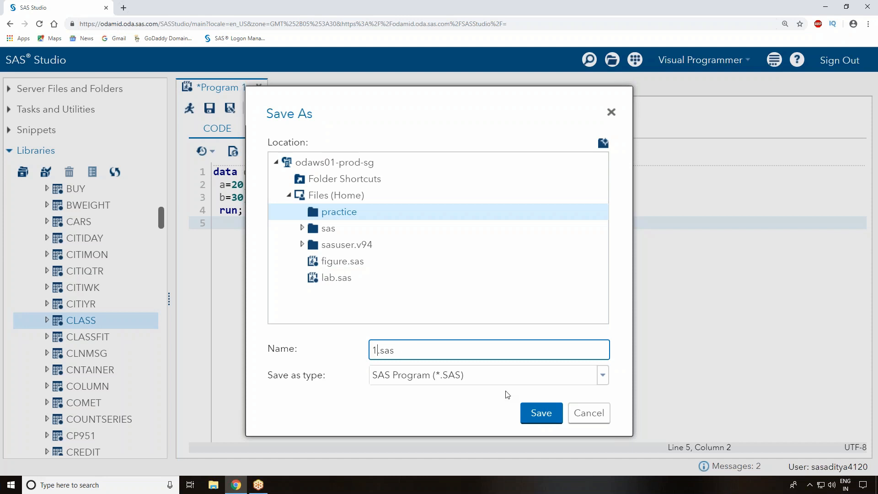
pyautogui.click(540, 412)
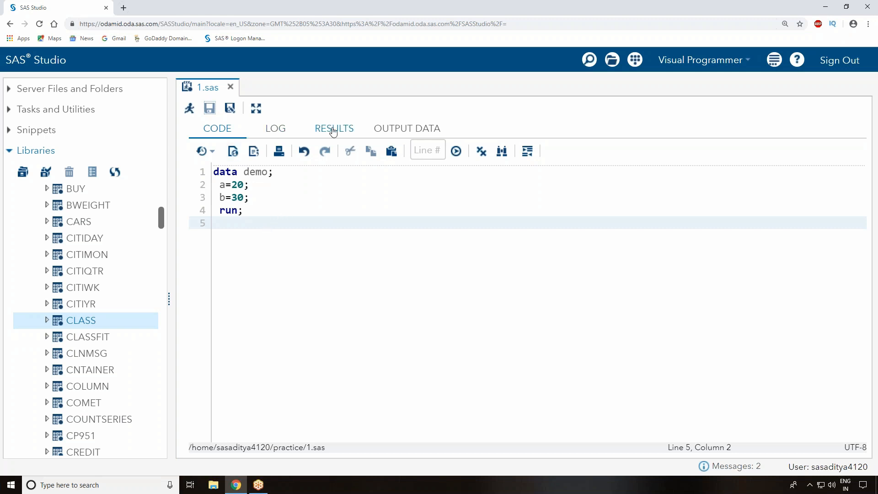
# Add proc print data=demo; run; below the DATA step, choosing demo from autocomplete
pyautogui.click(217, 128)
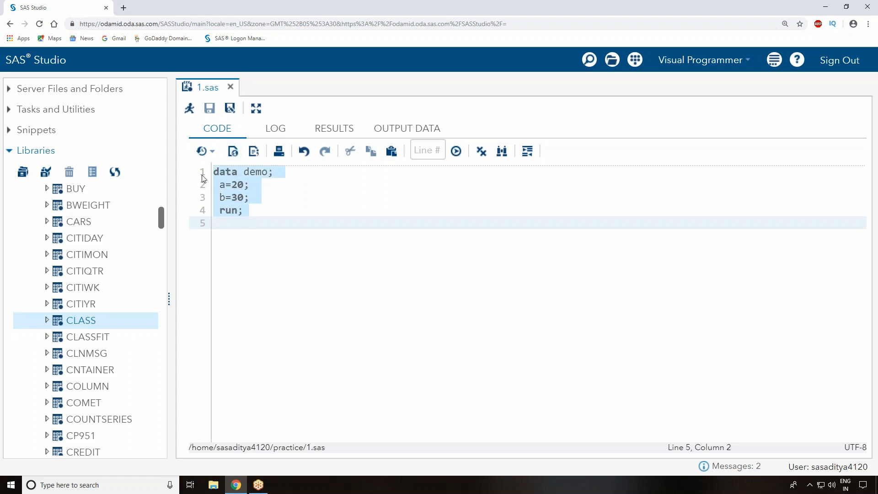
pyautogui.click(263, 221)
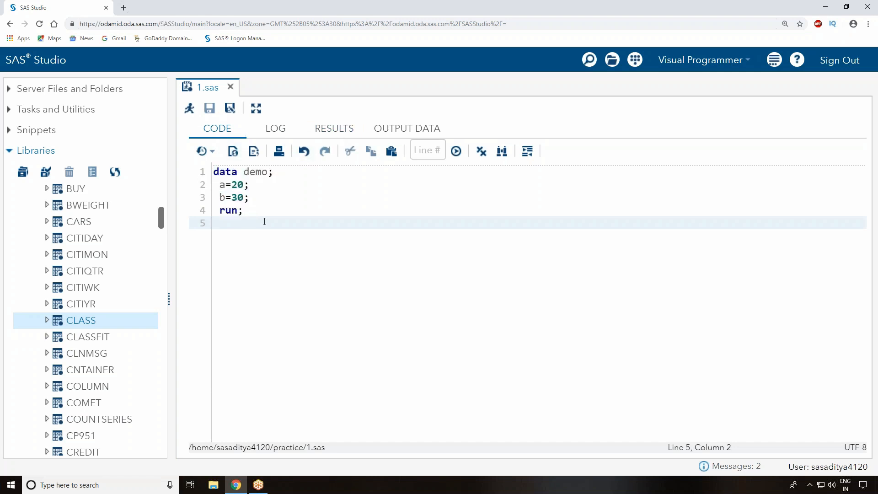
pyautogui.click(243, 210)
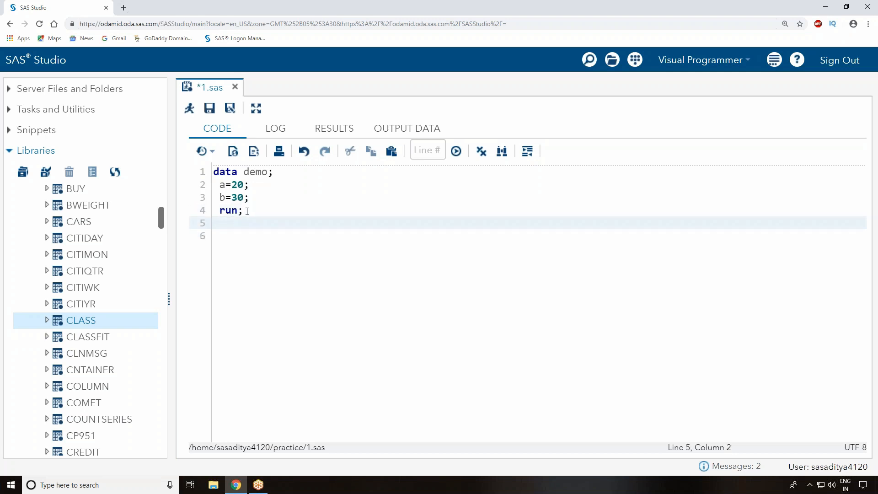
pyautogui.write('proc')
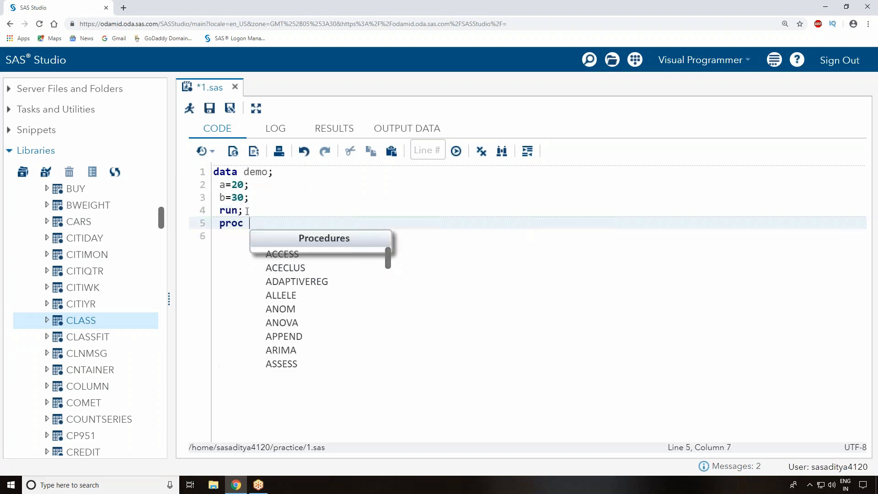
pyautogui.write('print data=')
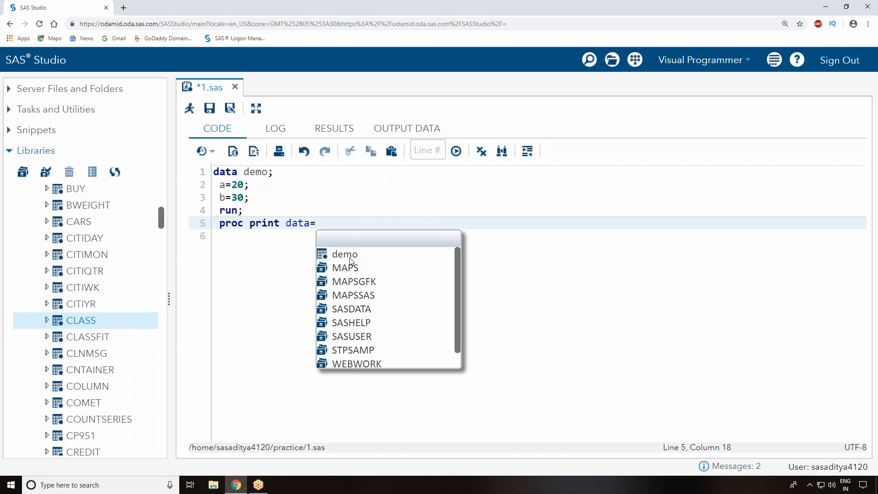
pyautogui.moveTo(344, 254)
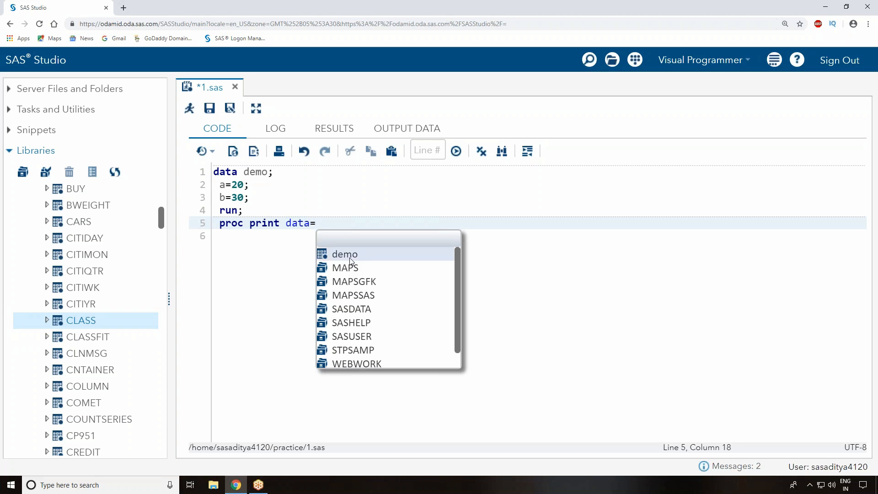
pyautogui.click(345, 254)
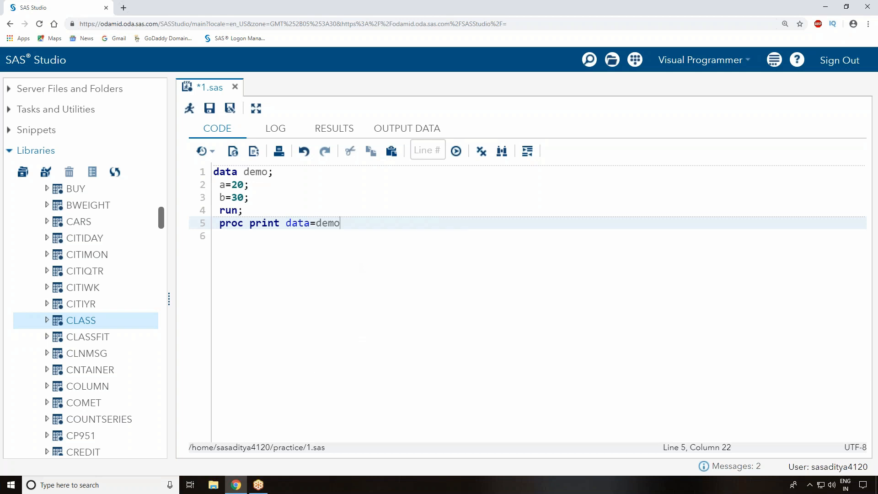
pyautogui.write(';')
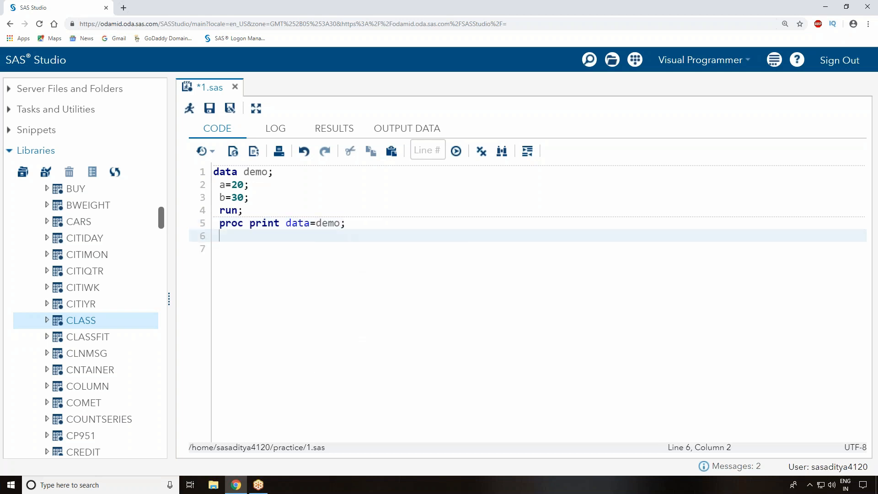
pyautogui.write('run;')
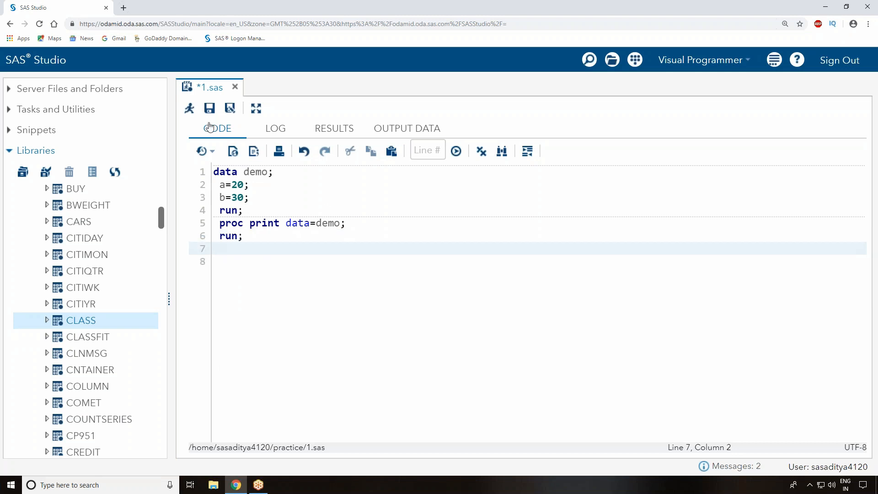
# Run the whole program, then the DATA step alone, creating WORK.DEMO with a=20 and b=30
pyautogui.click(190, 107)
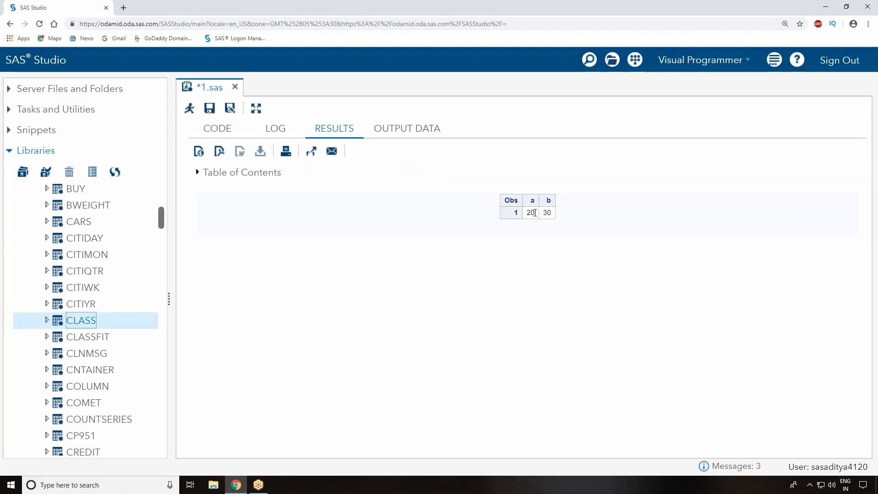
pyautogui.click(218, 128)
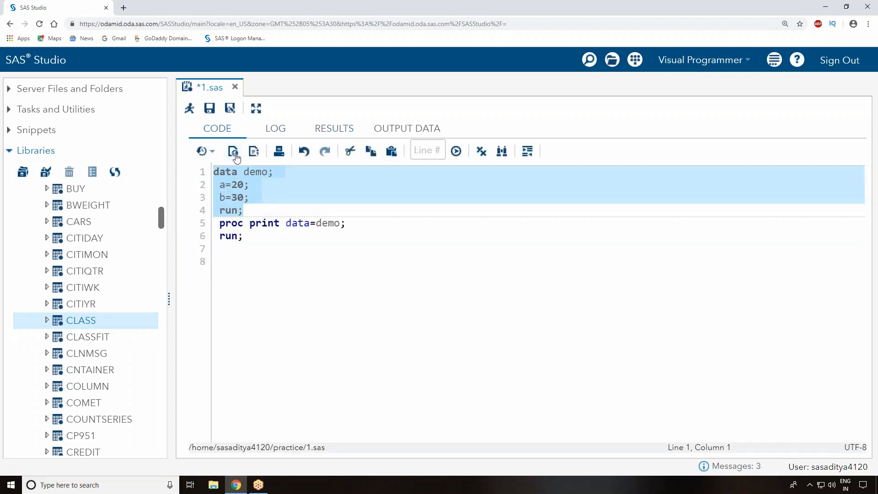
pyautogui.click(189, 109)
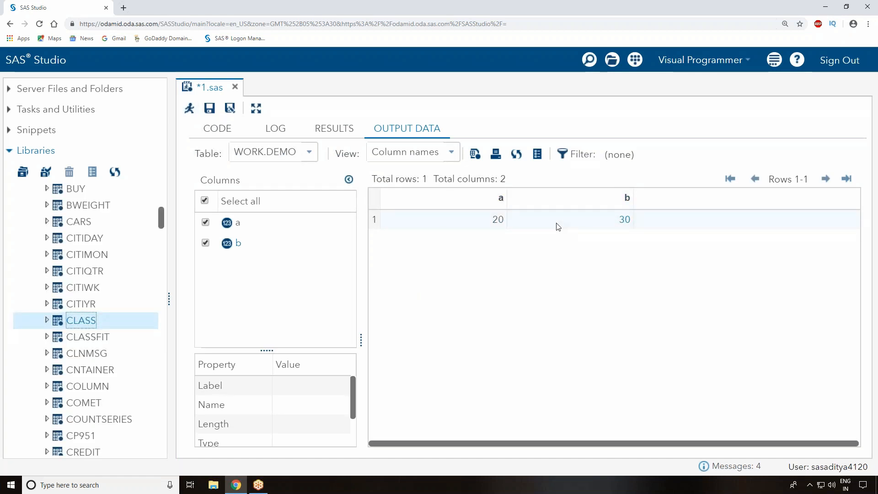
pyautogui.click(217, 128)
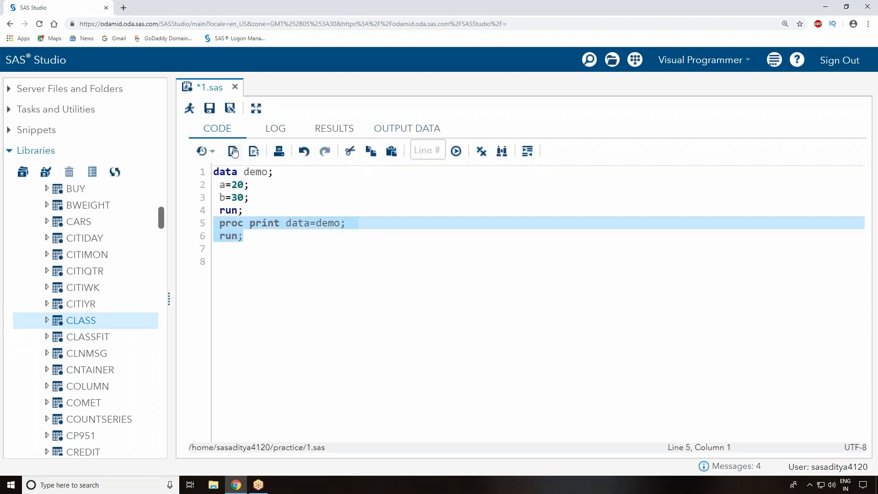
# Run the PROC PRINT step alone to print demo again, then save 1.sas
pyautogui.click(189, 108)
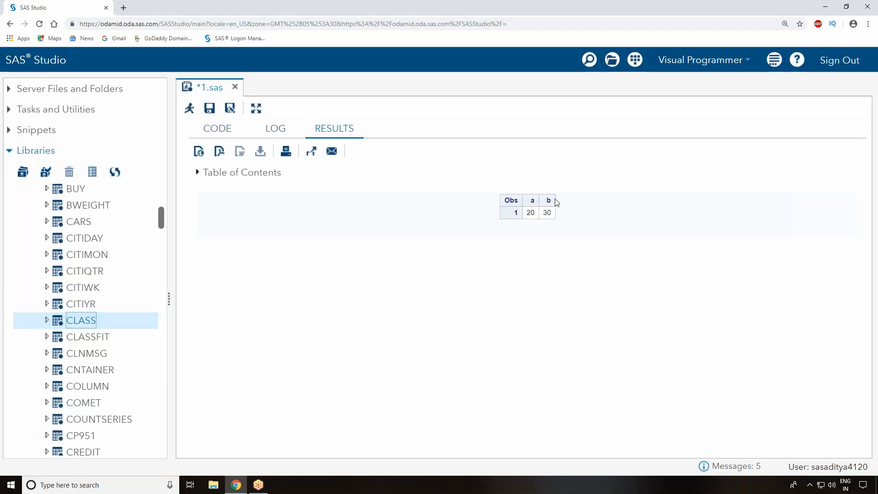
pyautogui.click(218, 128)
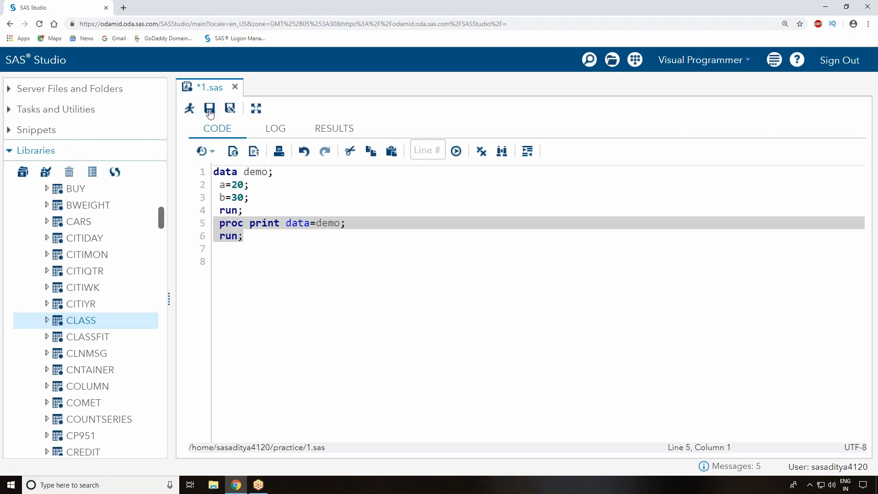
pyautogui.click(208, 108)
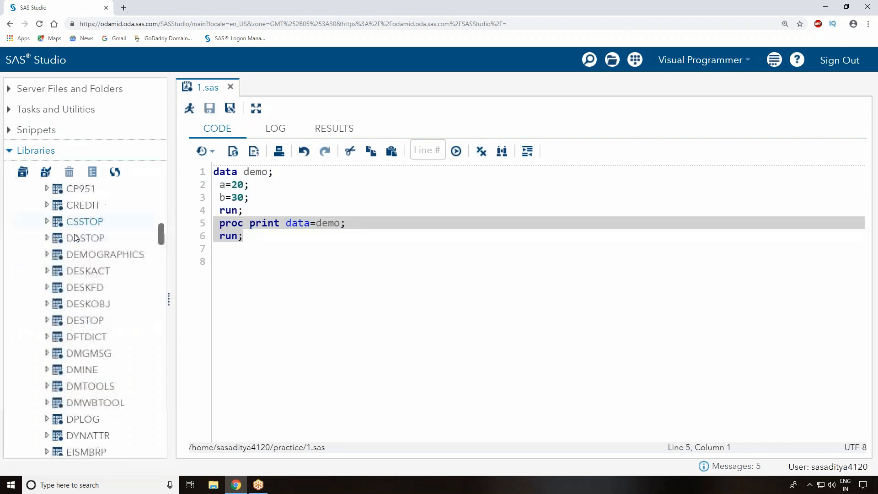
# Expand the WORK library and open its DEMO table showing a=20, b=30
pyautogui.scroll(-3)
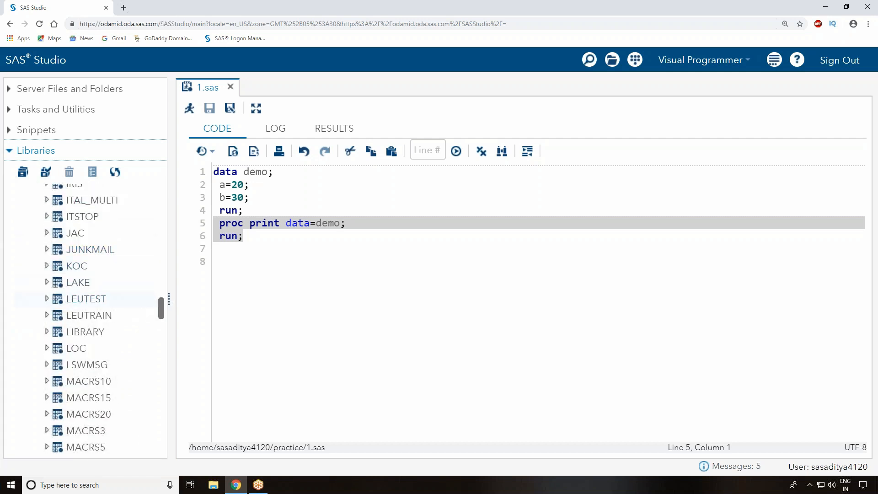
pyautogui.scroll(-3)
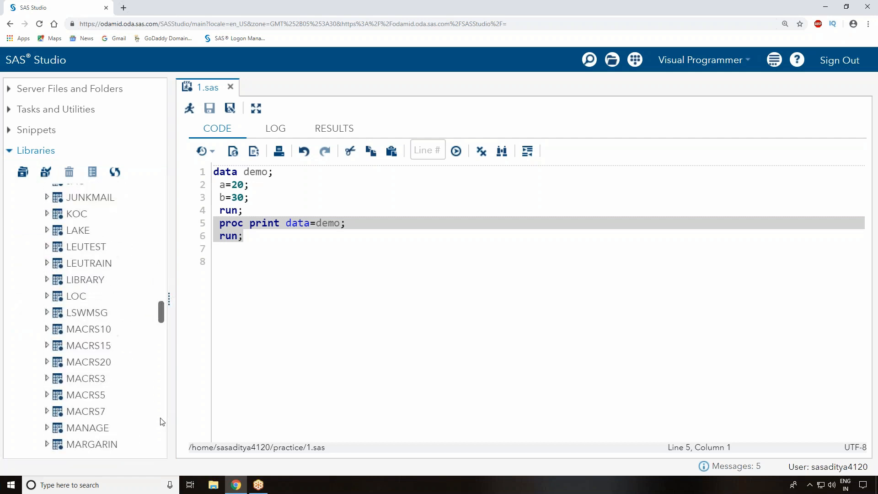
pyautogui.scroll(-3)
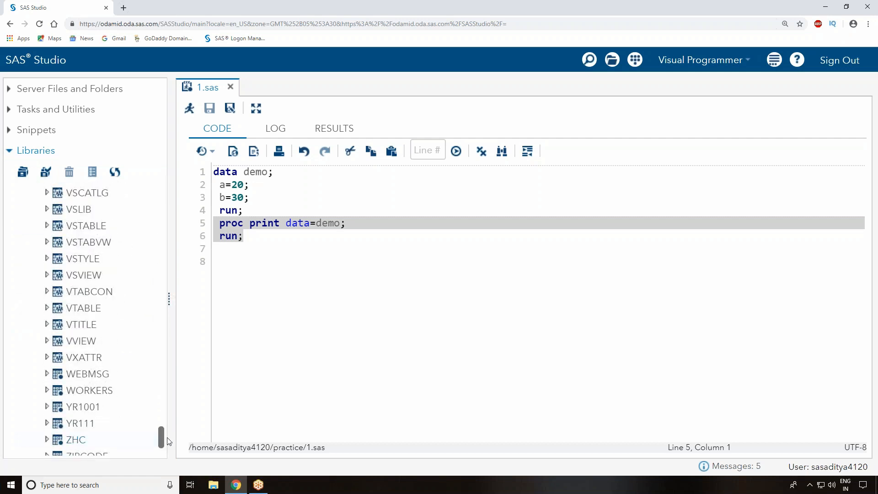
pyautogui.scroll(-3)
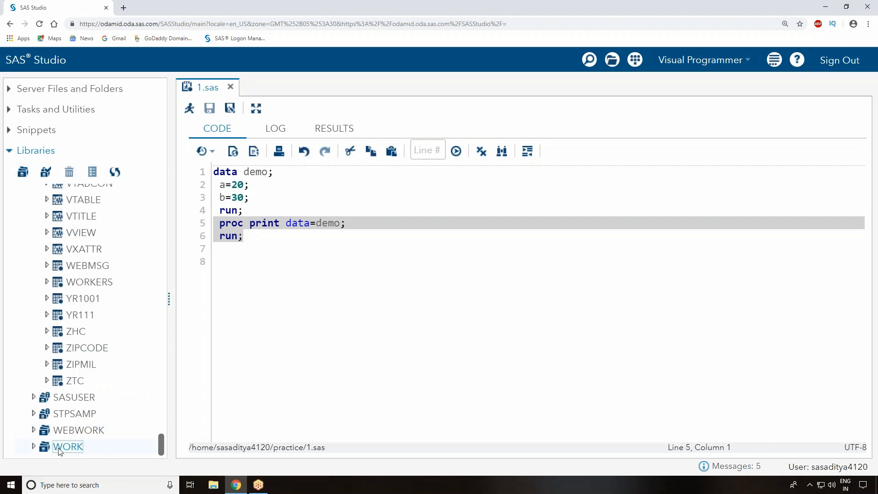
pyautogui.click(66, 446)
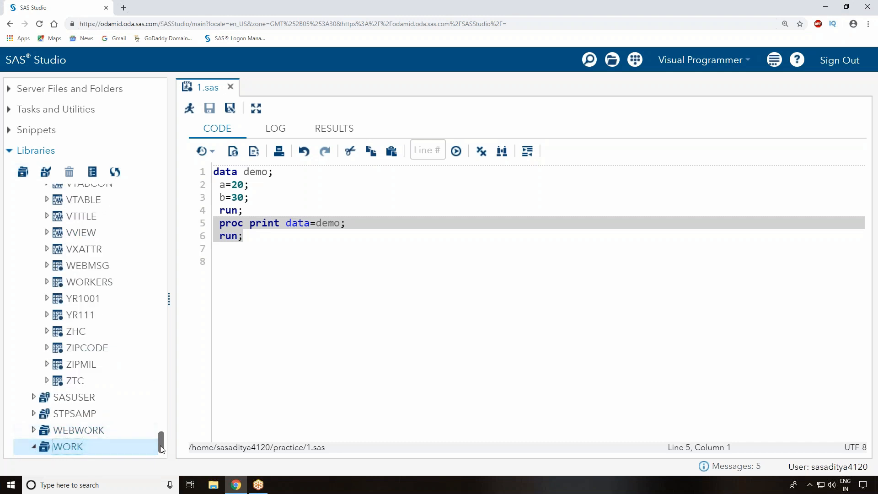
pyautogui.doubleClick(81, 430)
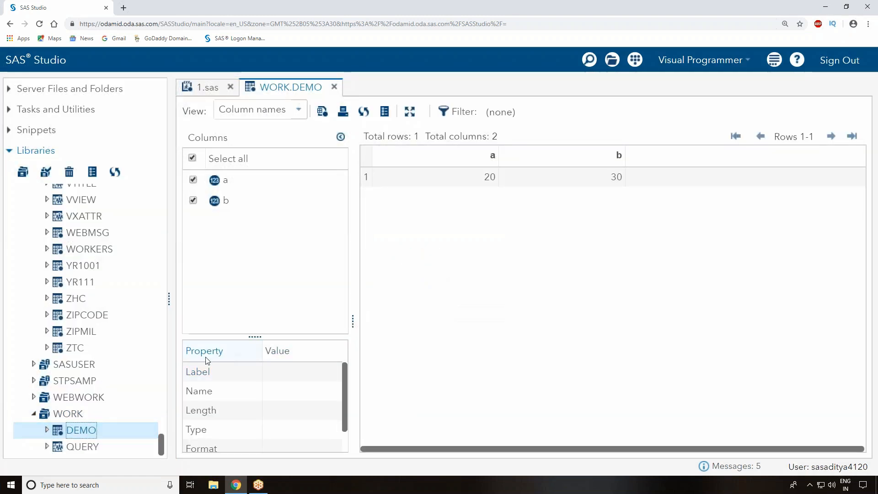
# Return to the 1.sas code, select all of it, and highlight DEMO under WORK
pyautogui.click(207, 87)
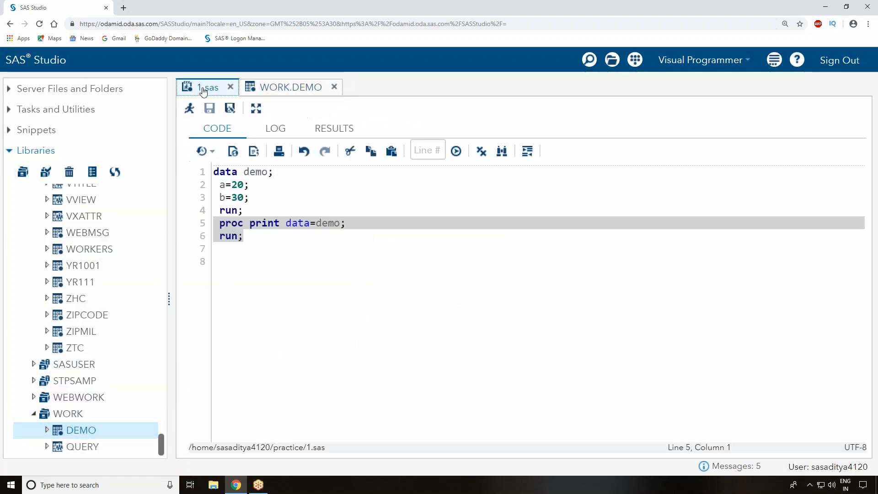
pyautogui.press('ctrl+a')
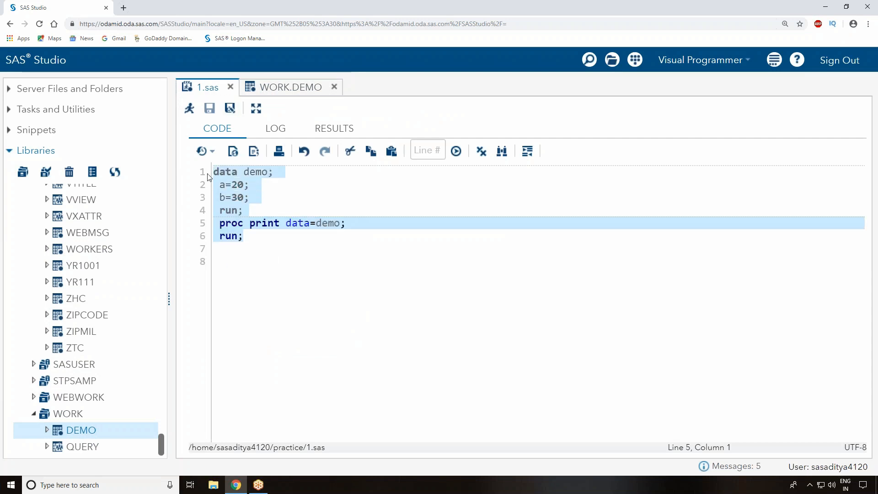
pyautogui.click(82, 430)
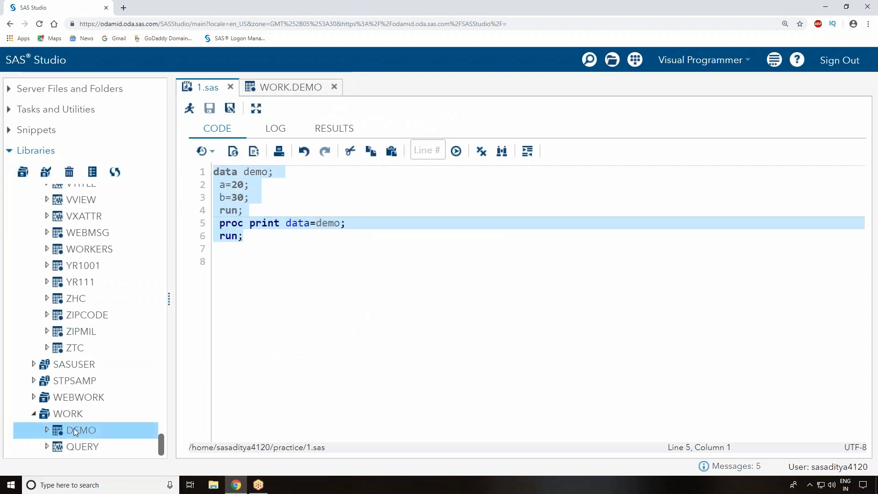